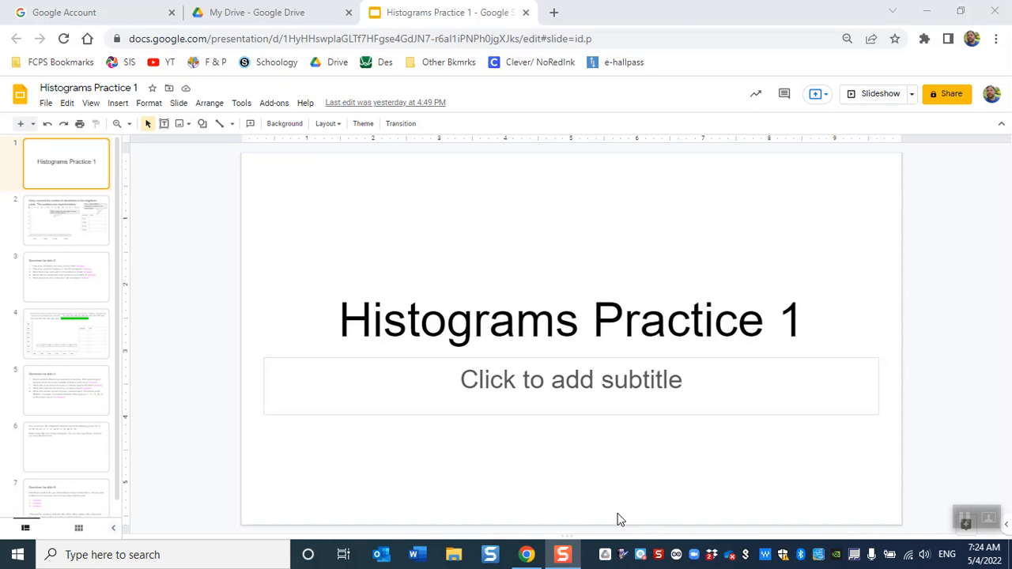
mouse_move(34, 139)
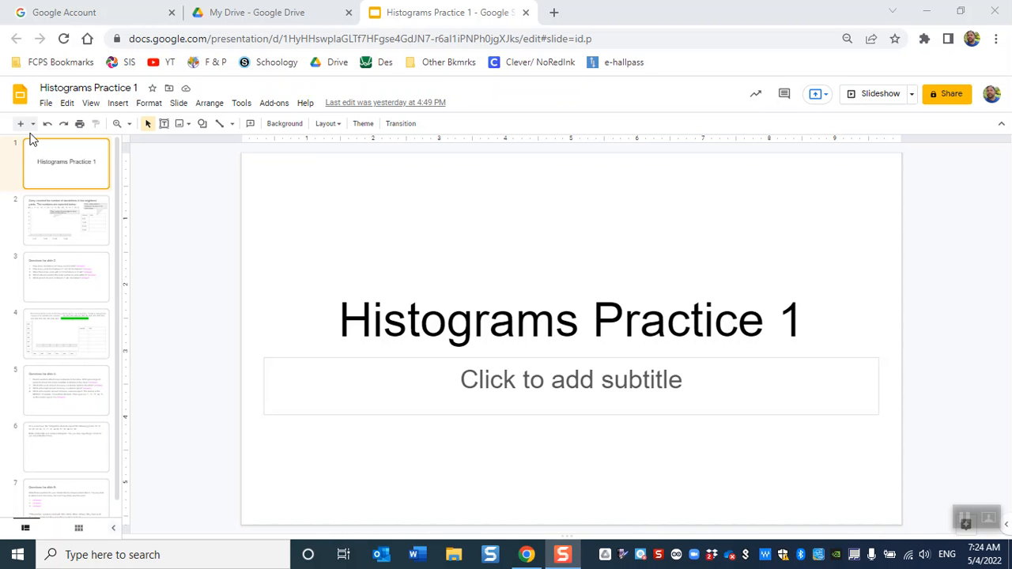
Browse the dandelion, questions and Brenda shop slides, returning to the dandelion tally slide
left_click(67, 220)
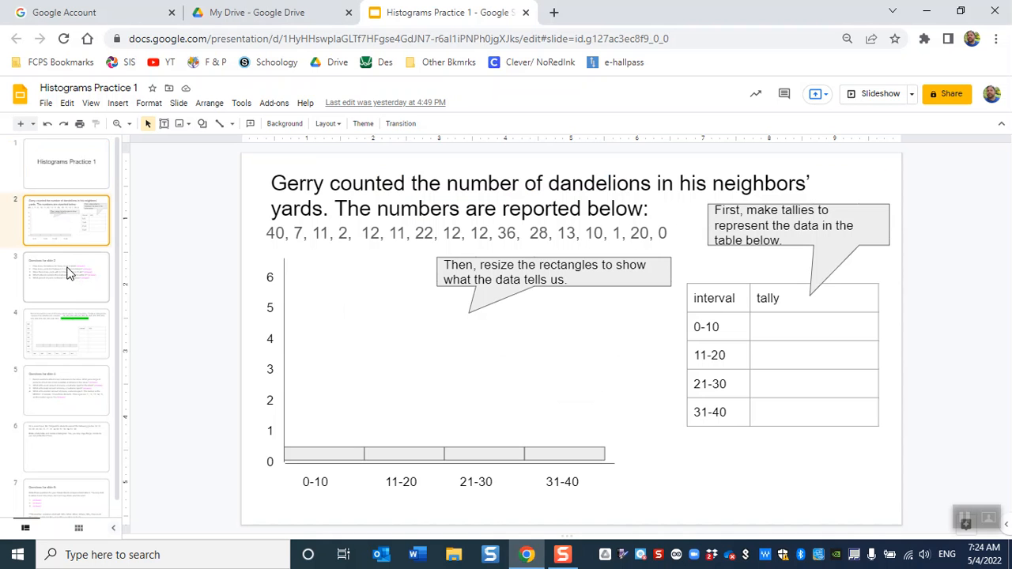
mouse_move(73, 291)
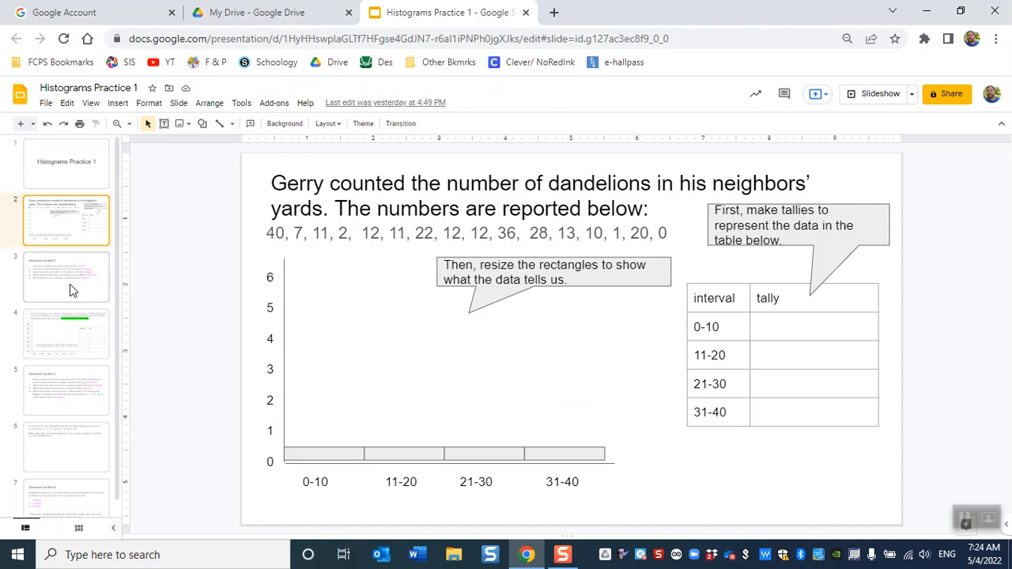
left_click(66, 275)
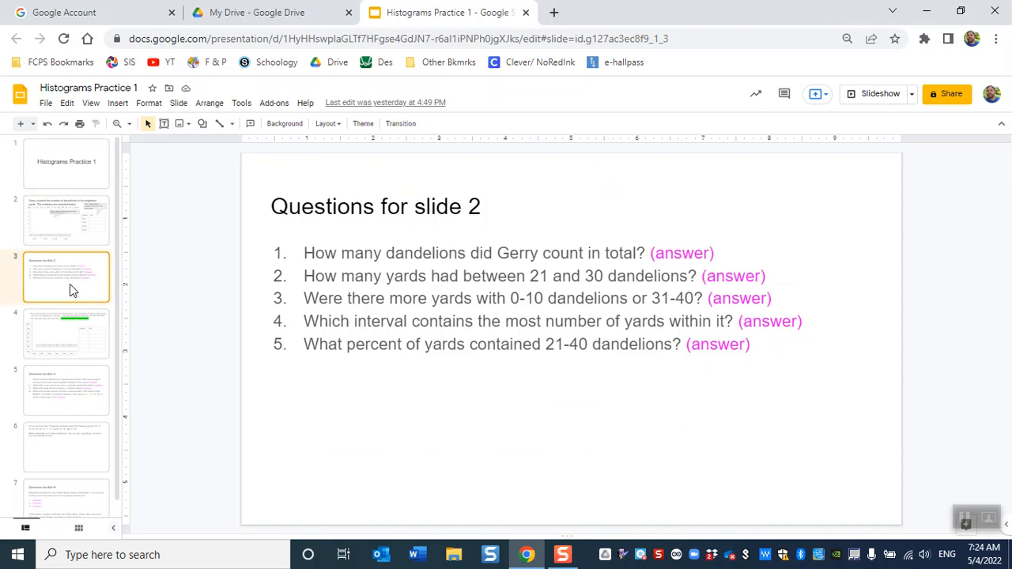
left_click(66, 334)
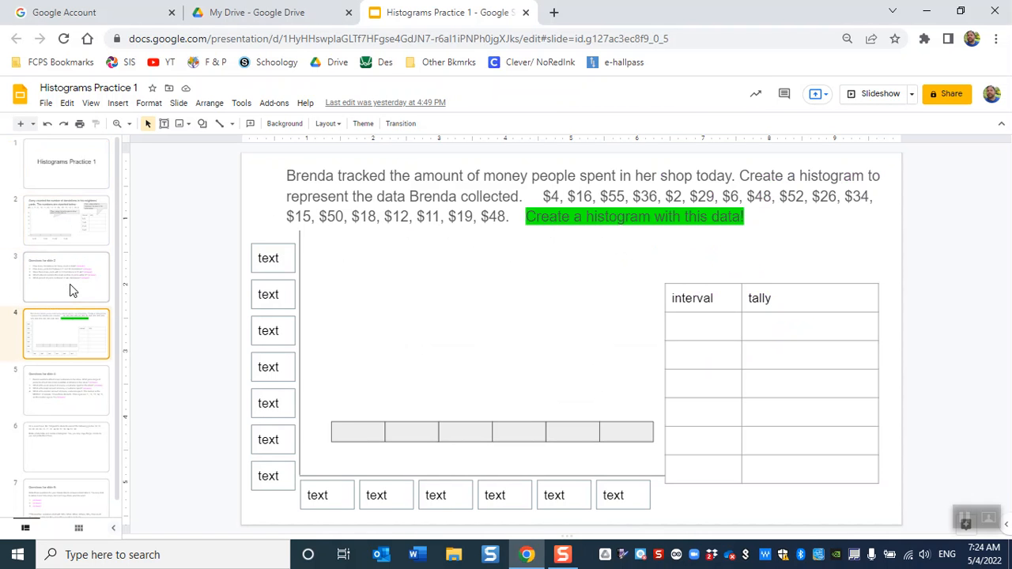
left_click(66, 446)
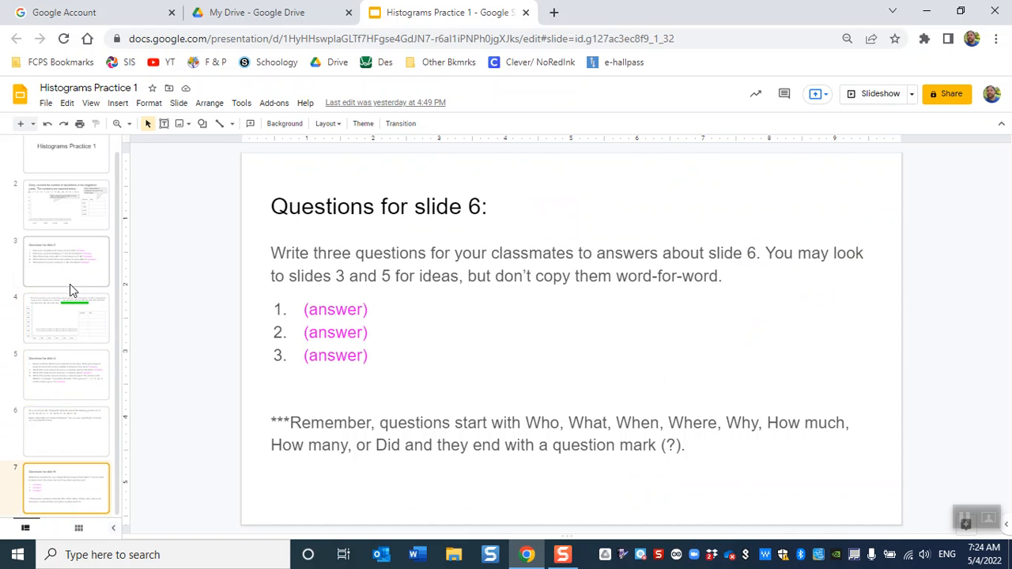
left_click(66, 204)
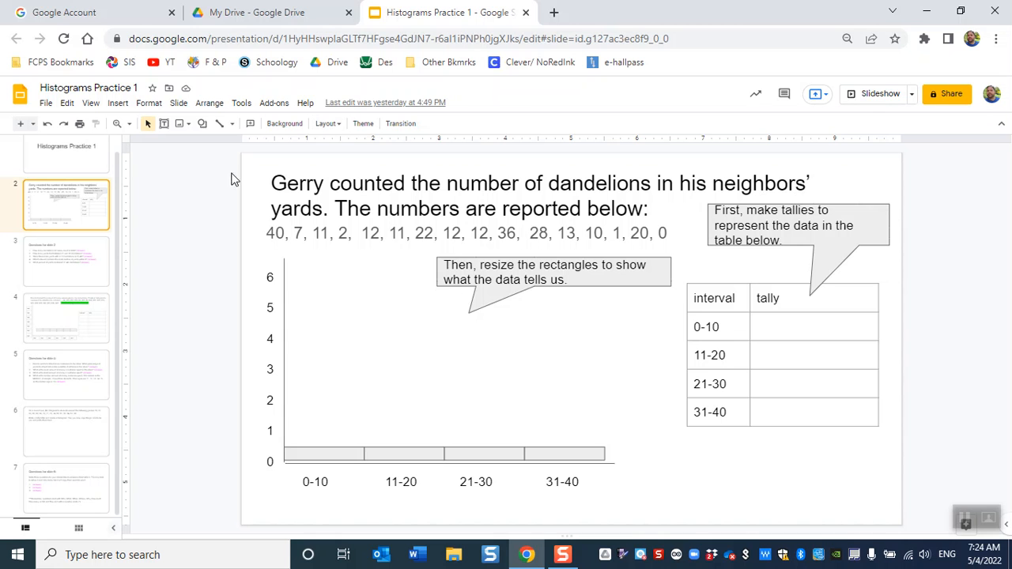
mouse_move(560, 206)
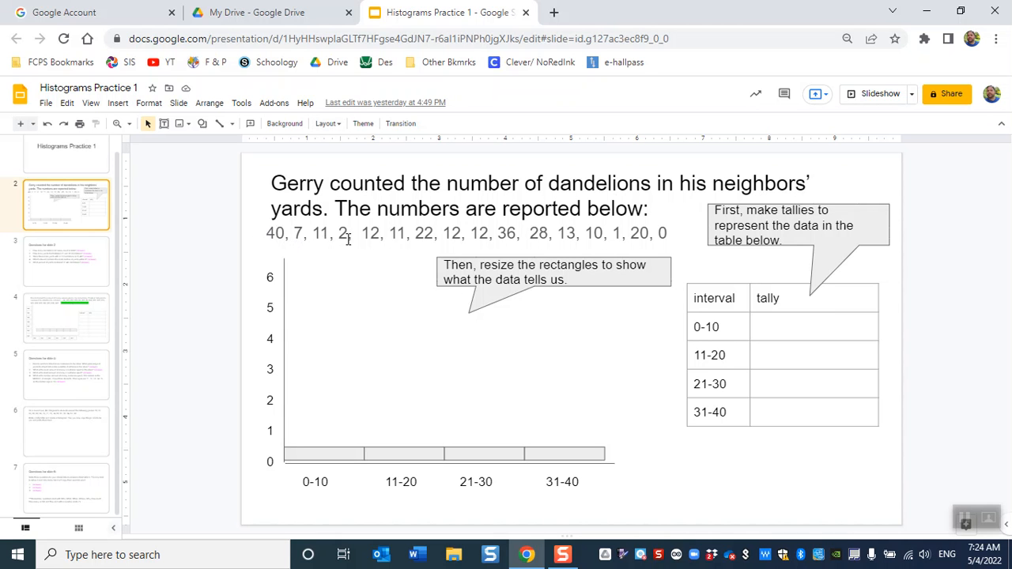
mouse_move(436, 385)
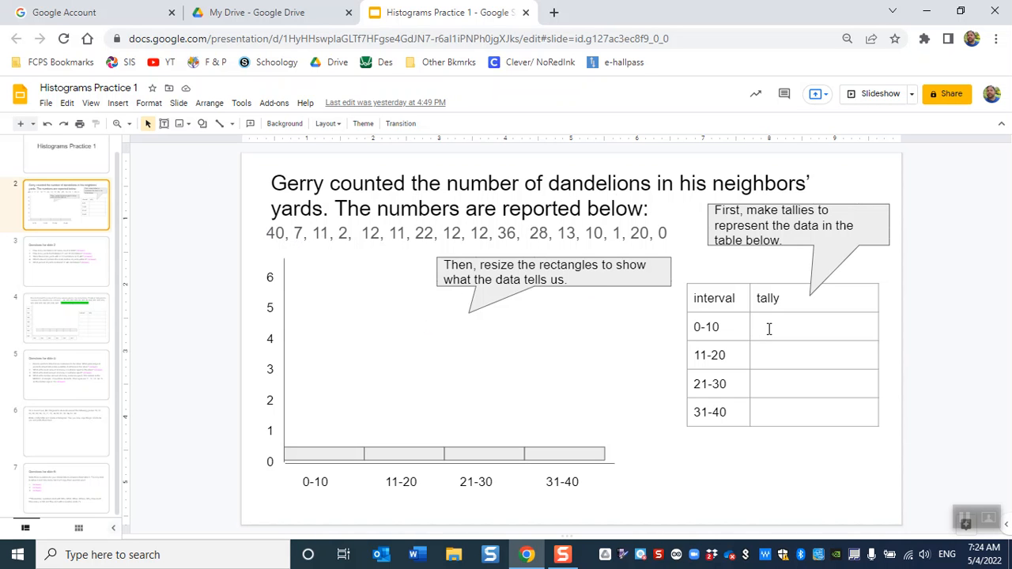
Enter tallies XXXXX, XXXXXXX, XX, XX in the four dandelion interval rows
left_click(784, 354)
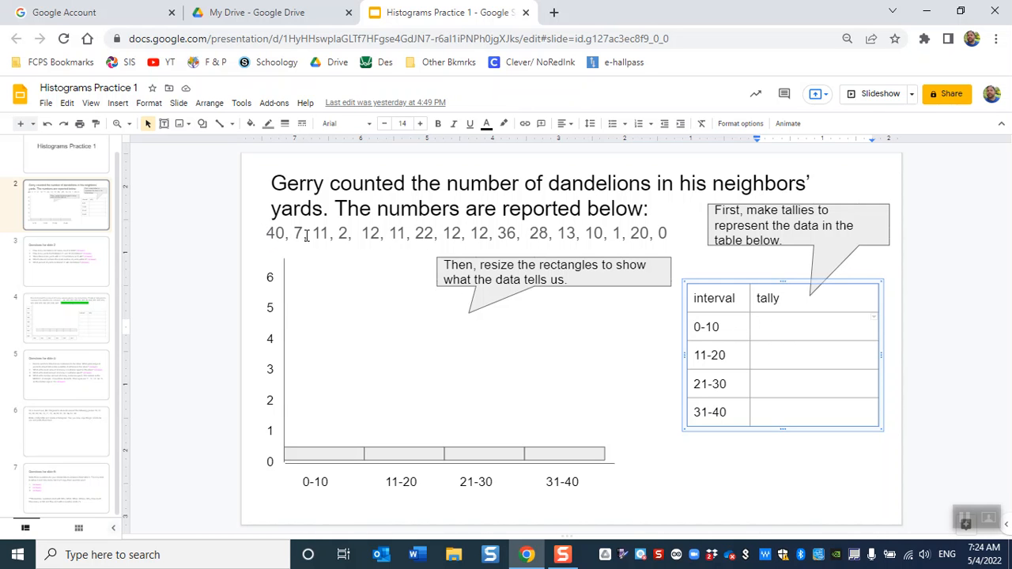
mouse_move(514, 243)
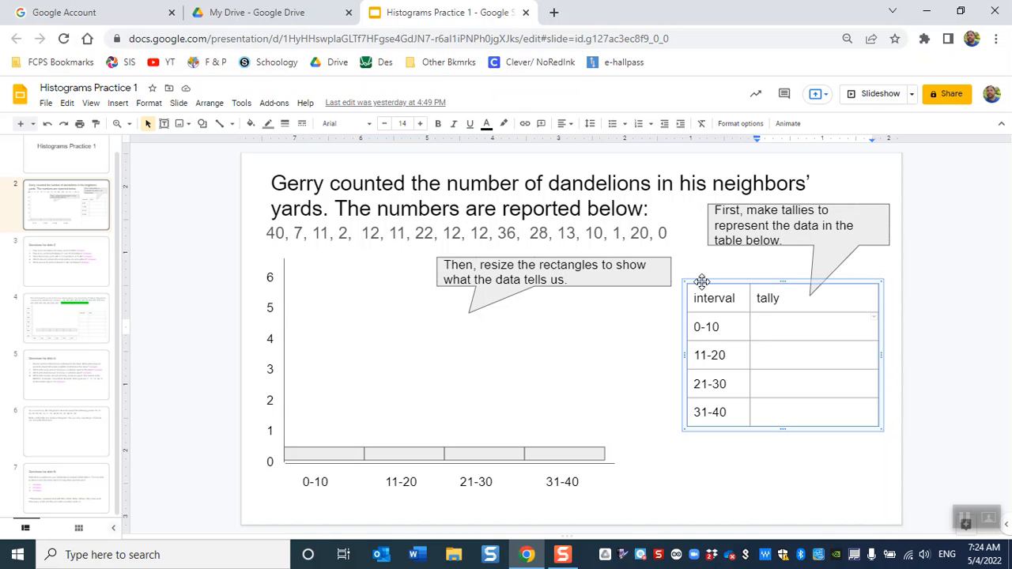
type("XXXXX")
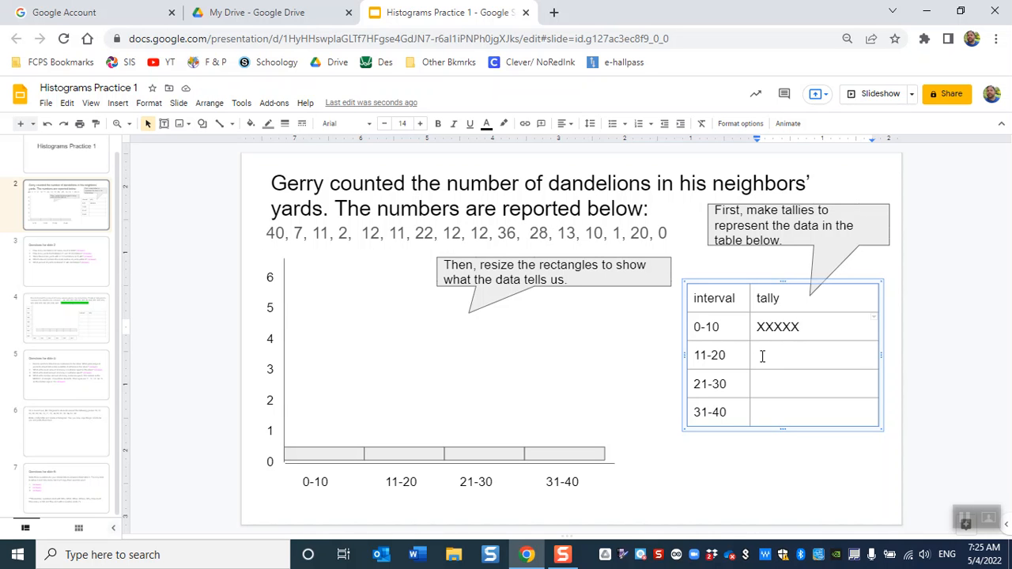
type("XXX")
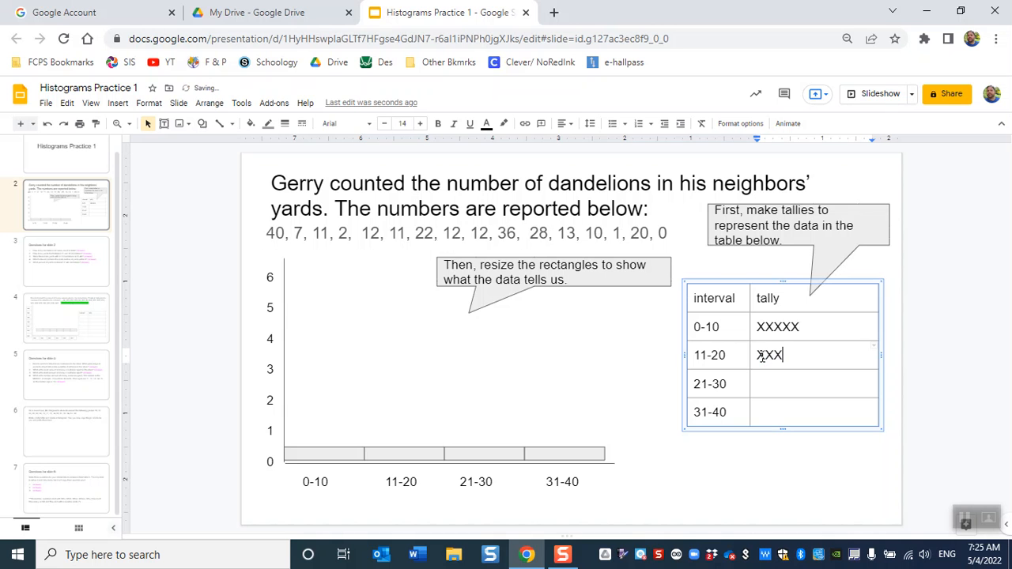
type("XXXX")
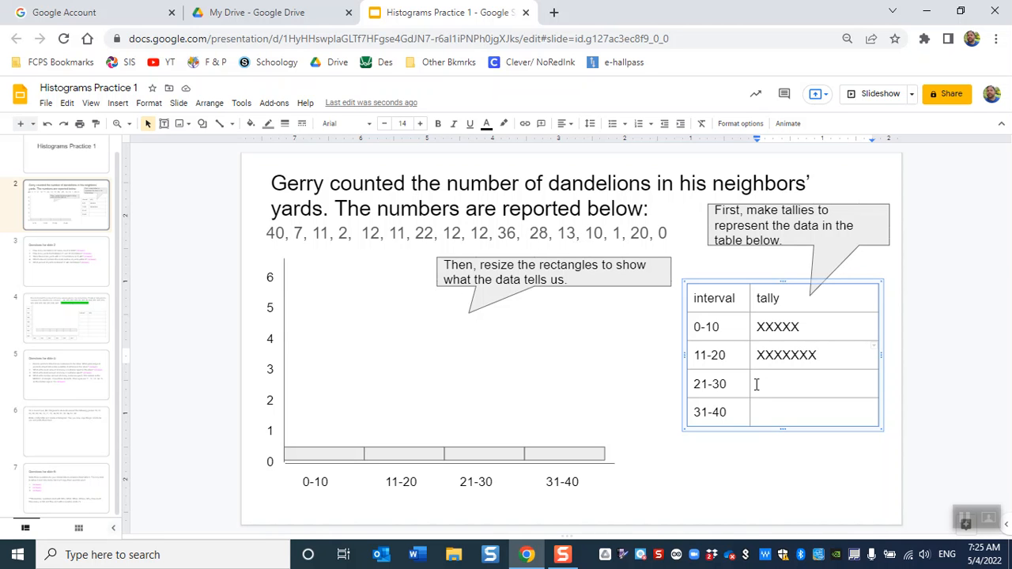
type("XX")
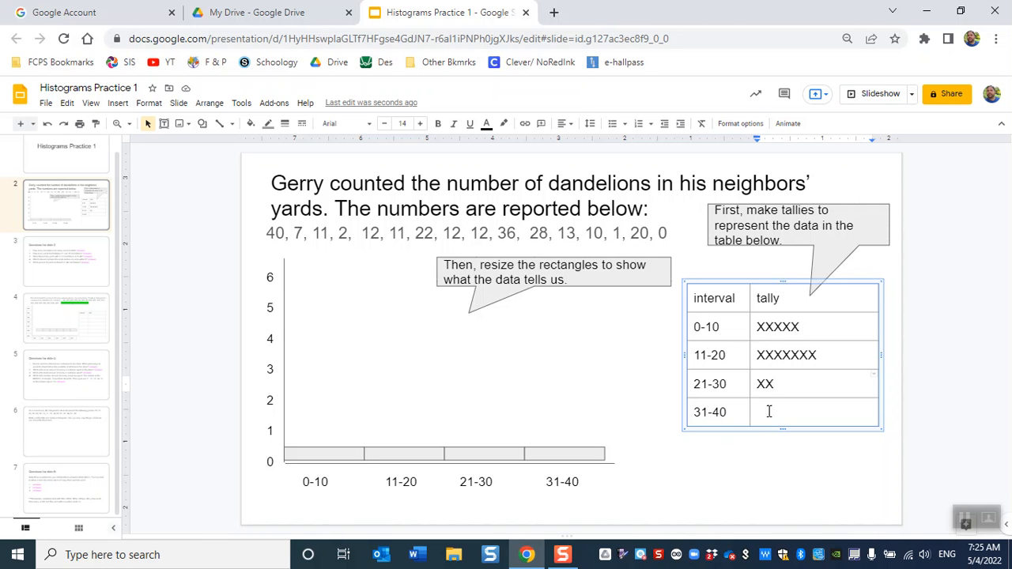
type("XX")
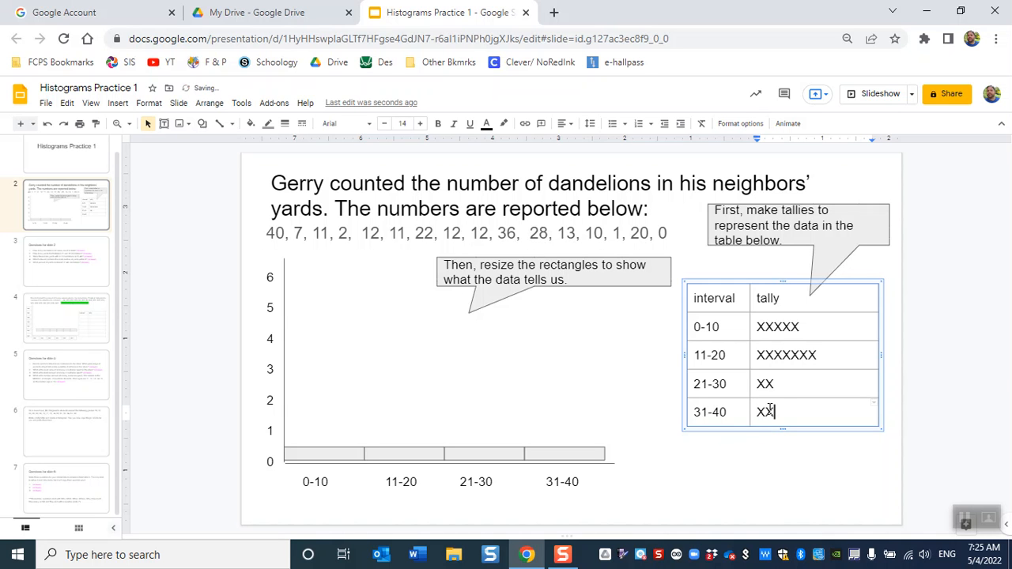
left_click(313, 453)
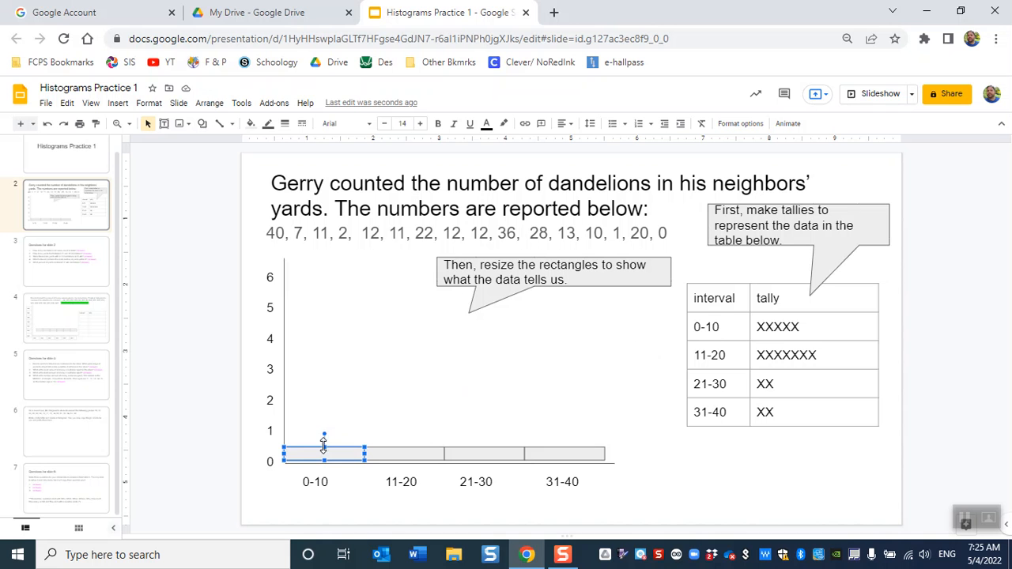
Stretch the 0-10, 11-20, 21-30 and 31-40 bars to heights 5, 7, 2 and 2
left_click_drag(323, 439, 323, 309)
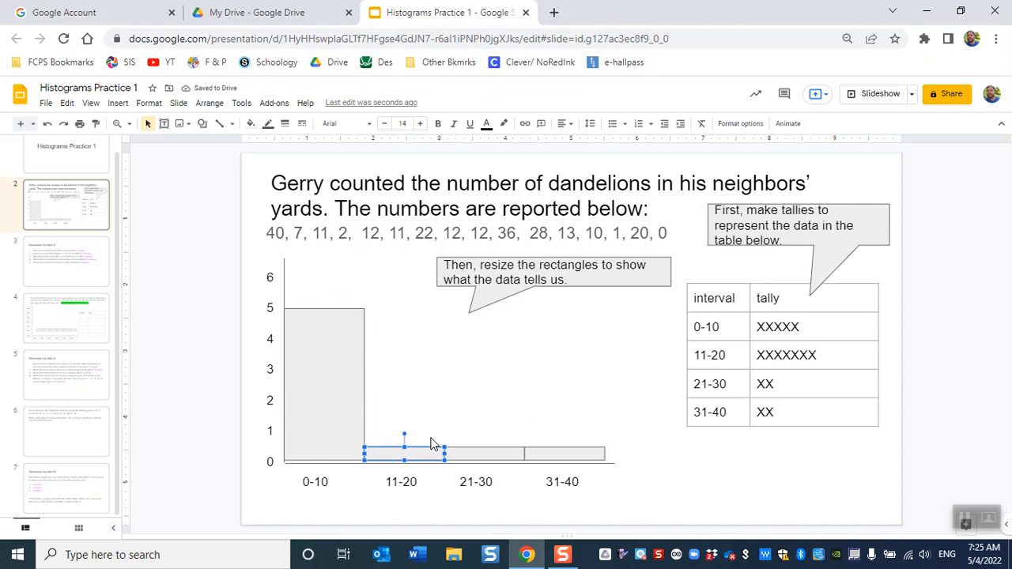
left_click_drag(403, 437, 396, 299)
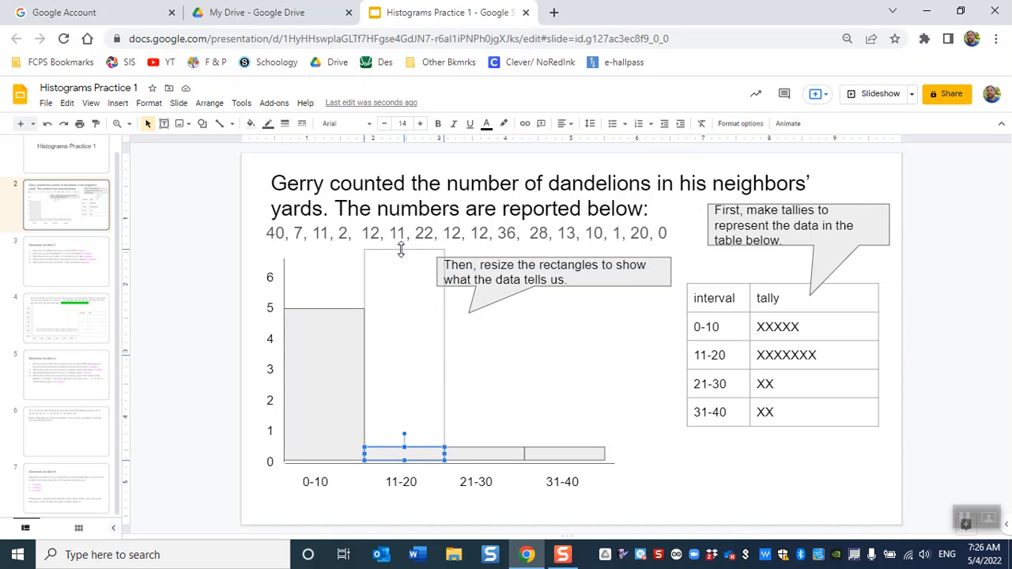
left_click_drag(403, 437, 404, 249)
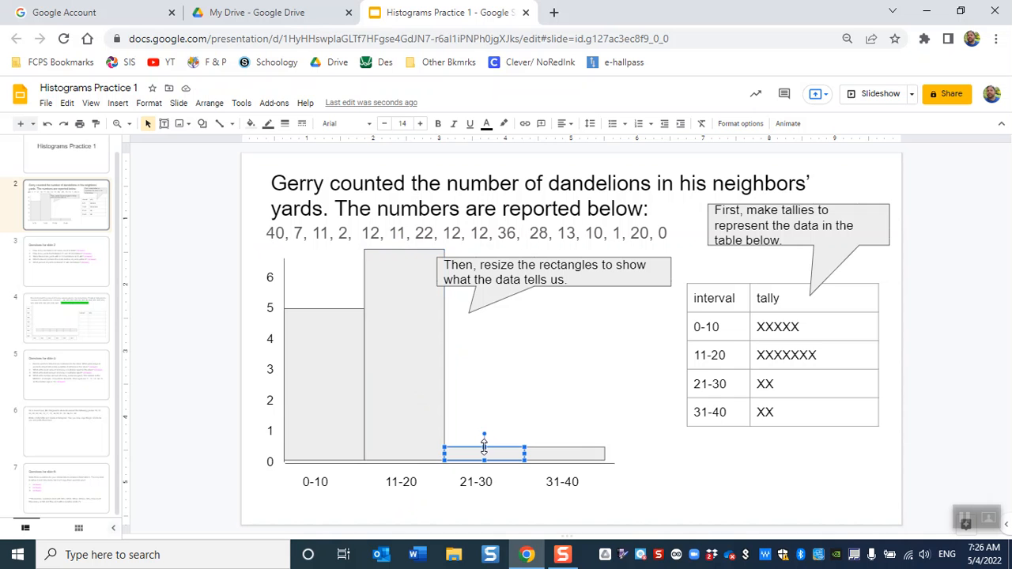
left_click_drag(484, 449, 484, 402)
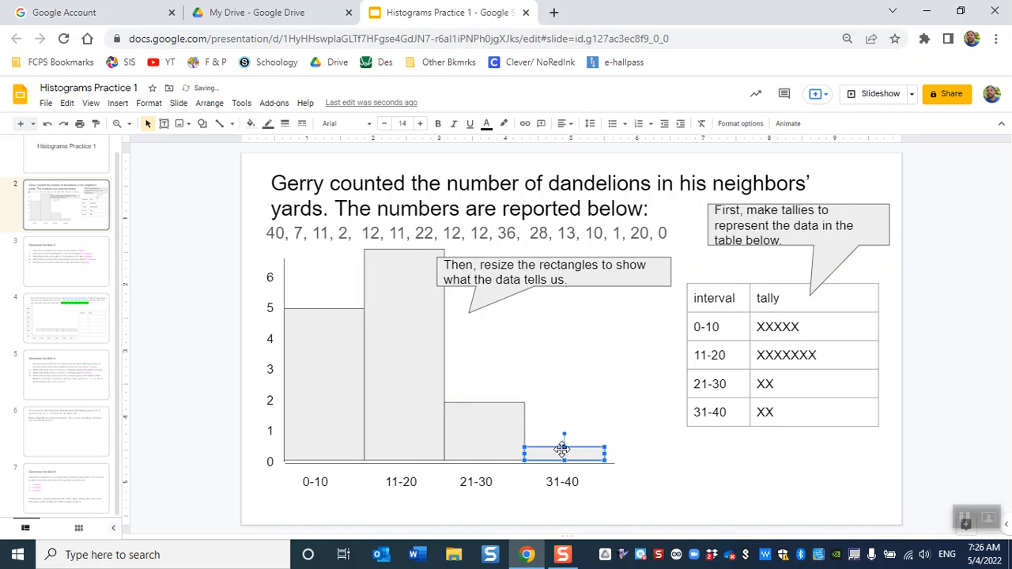
left_click_drag(563, 450, 564, 404)
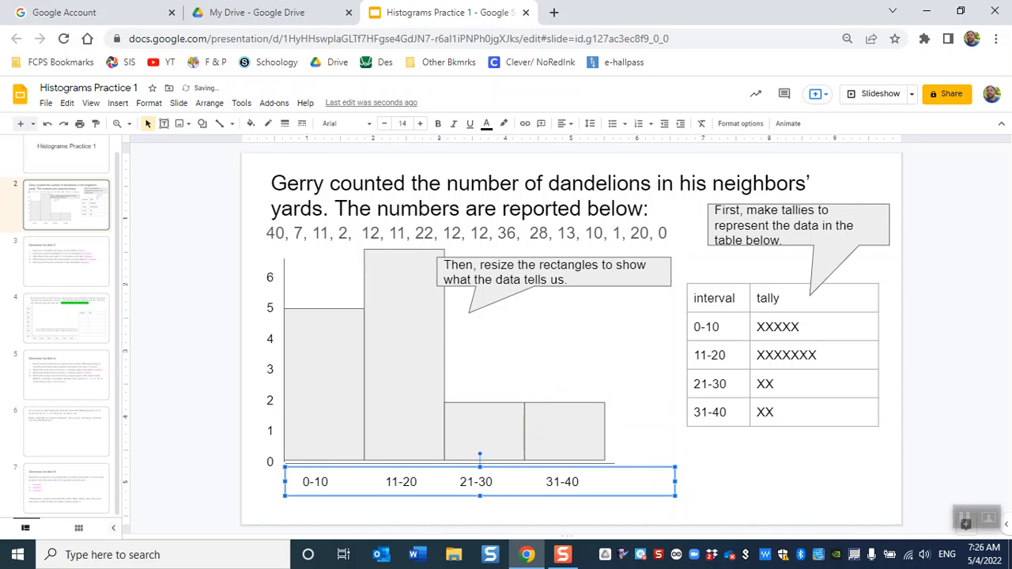
left_click(67, 261)
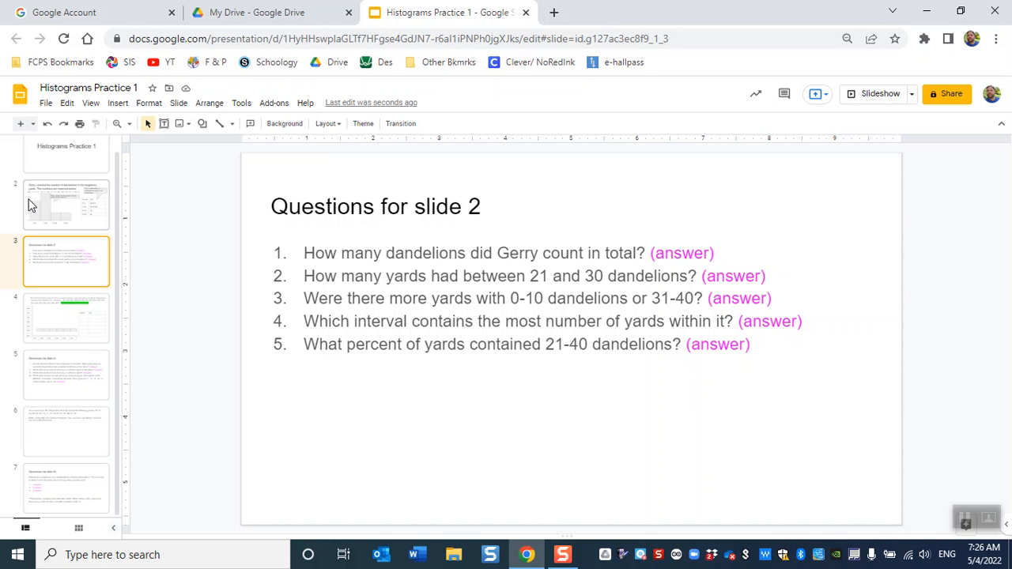
left_click(66, 204)
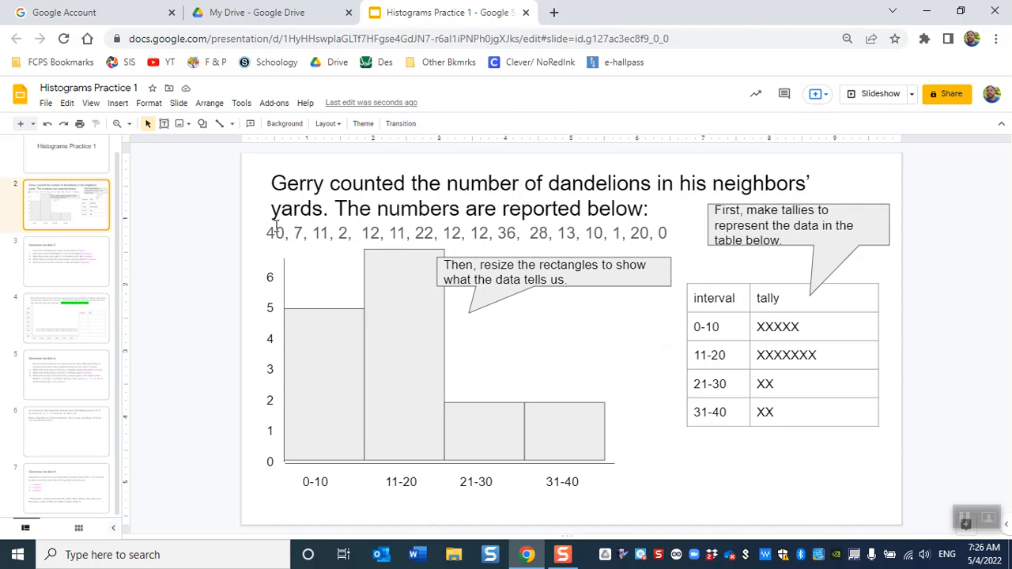
left_click(67, 263)
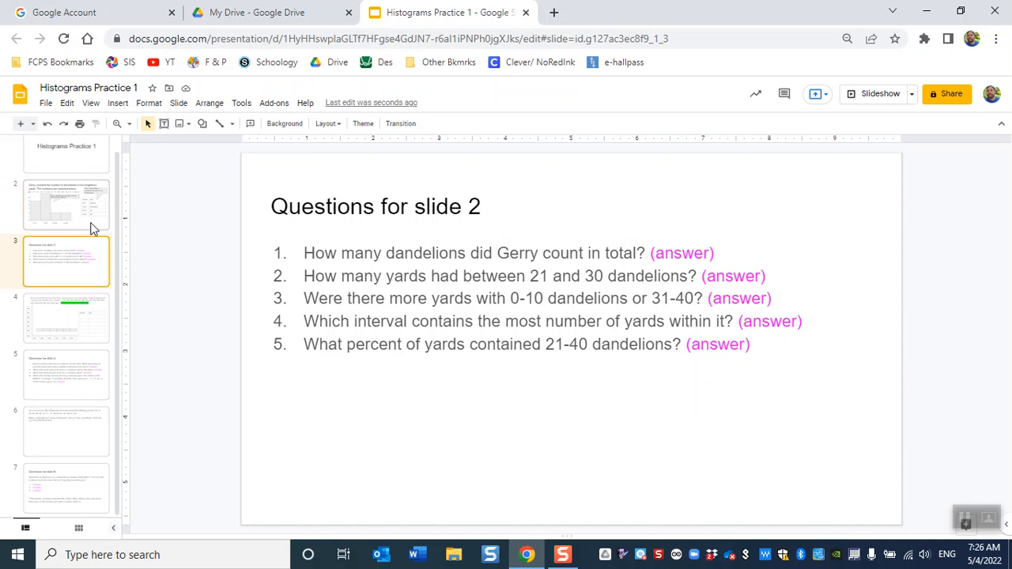
left_click(66, 204)
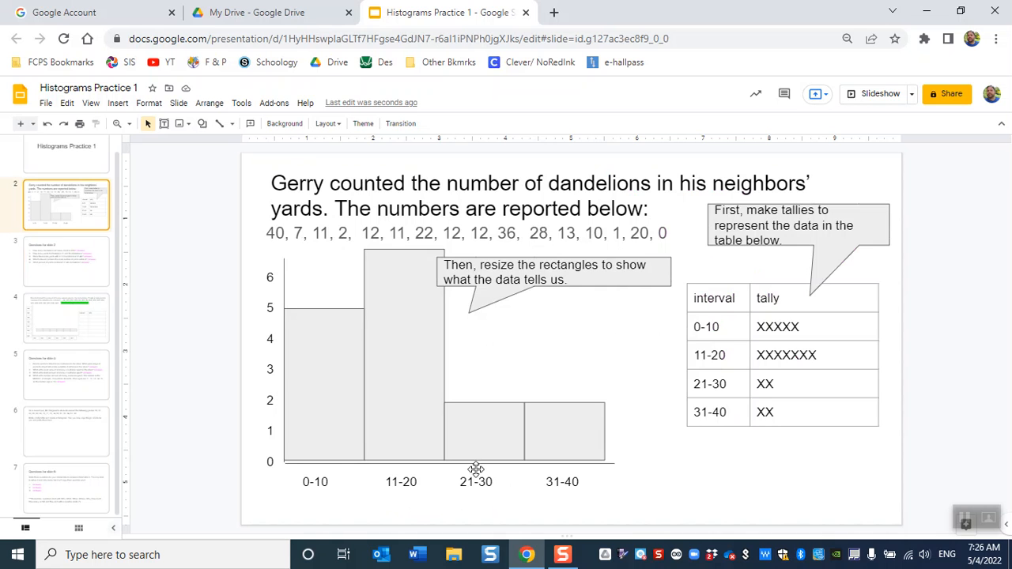
left_click(67, 261)
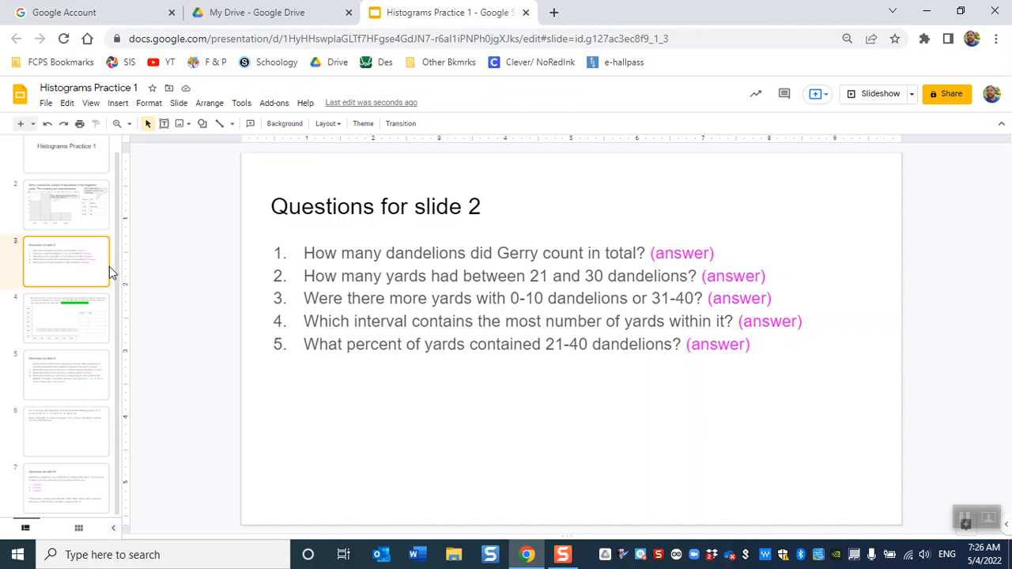
left_click(67, 204)
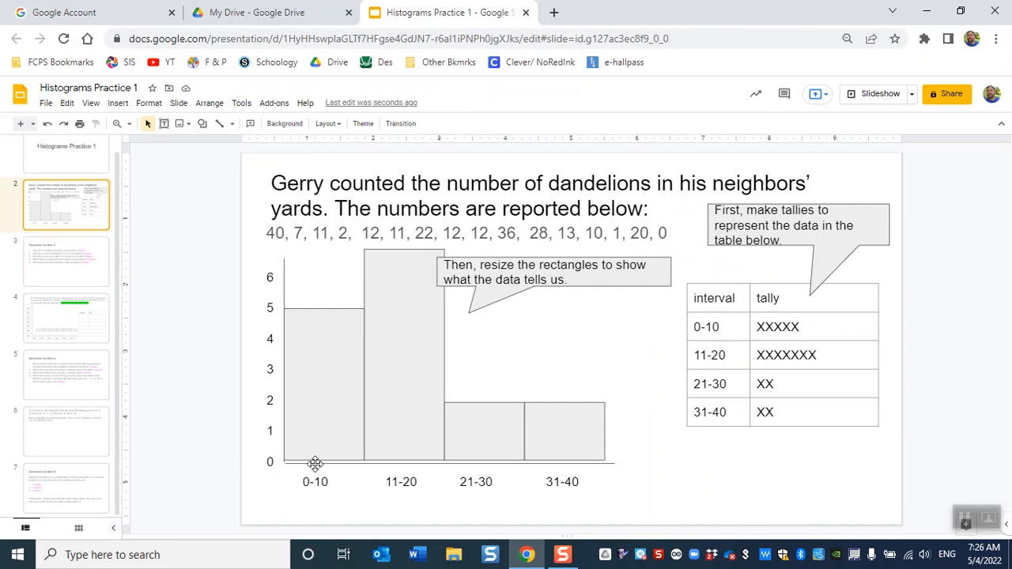
left_click(563, 430)
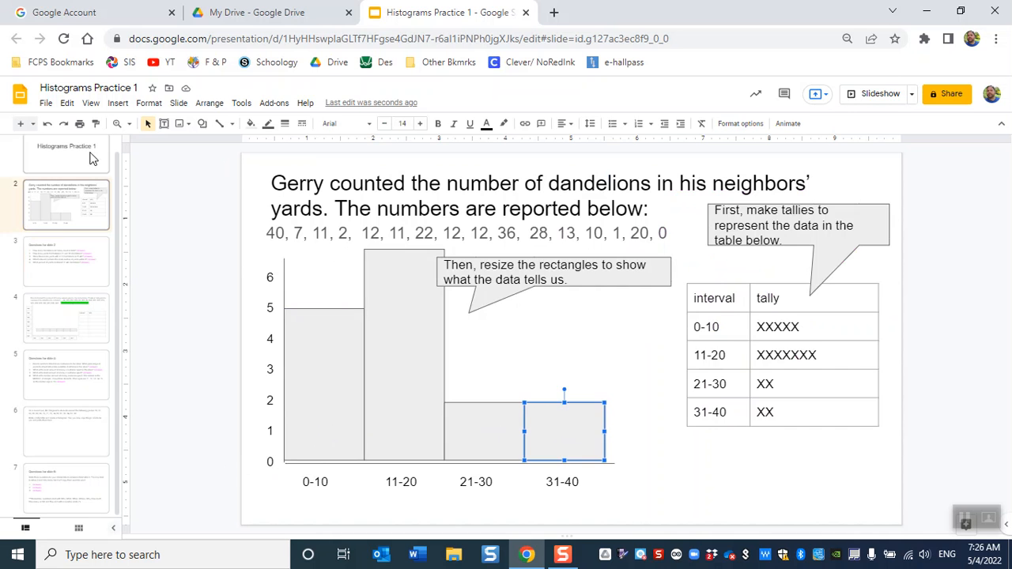
left_click(67, 261)
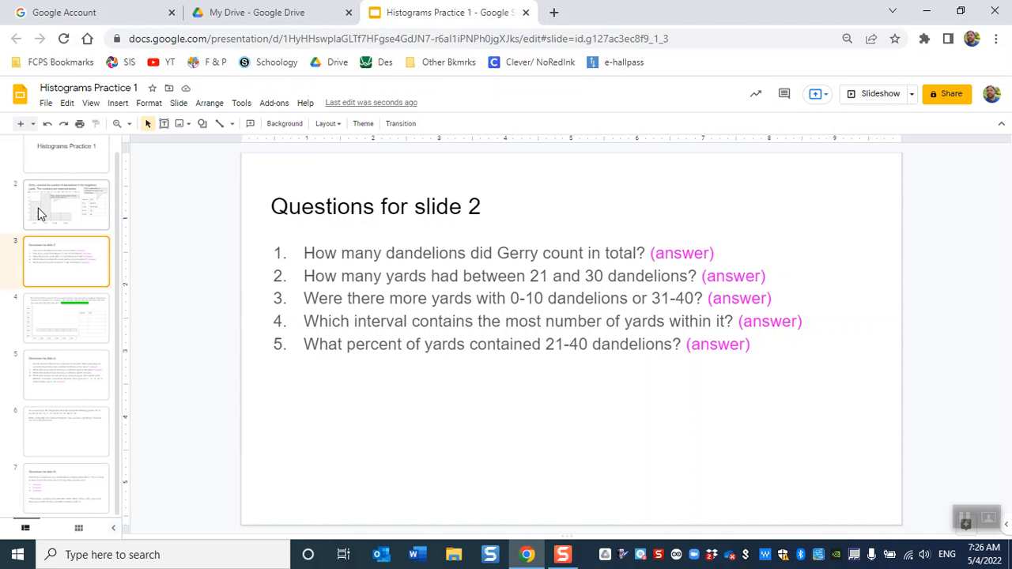
left_click(67, 204)
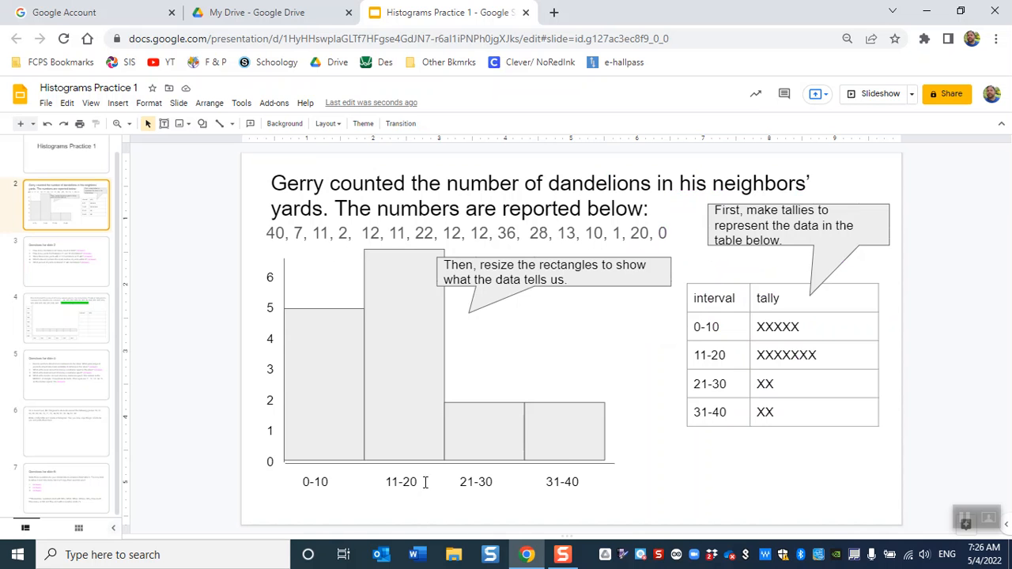
left_click(67, 261)
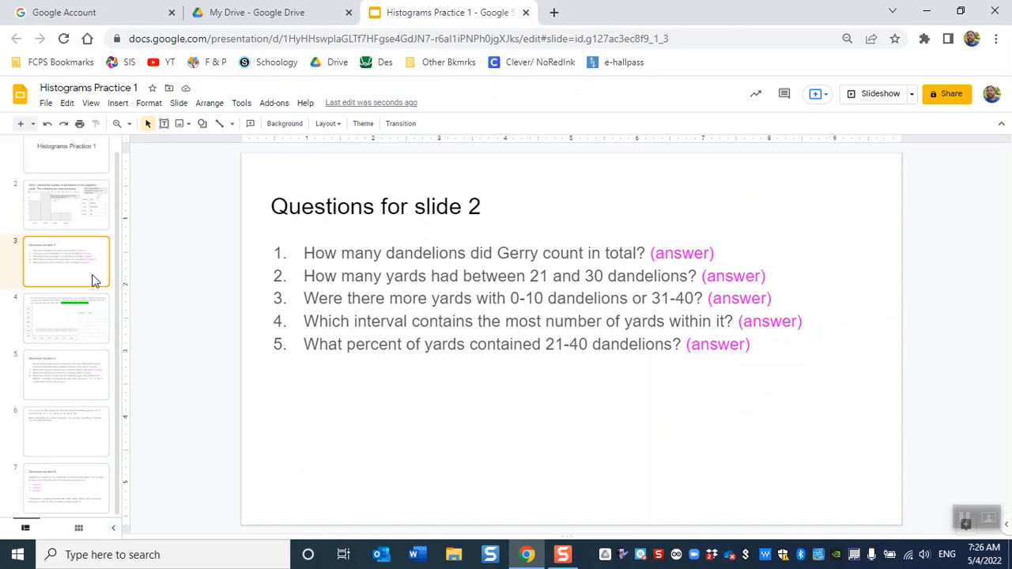
mouse_move(497, 376)
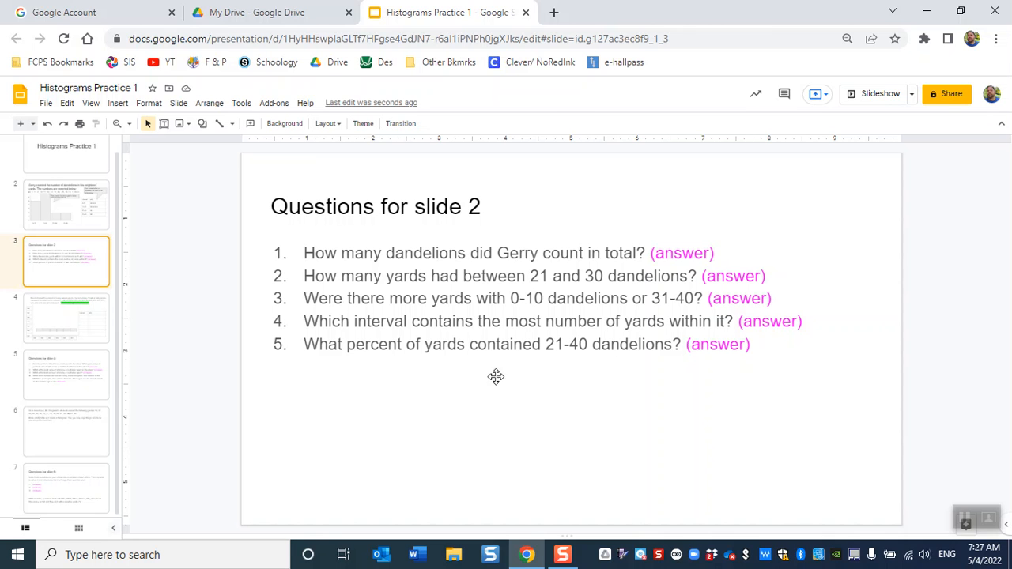
mouse_move(535, 380)
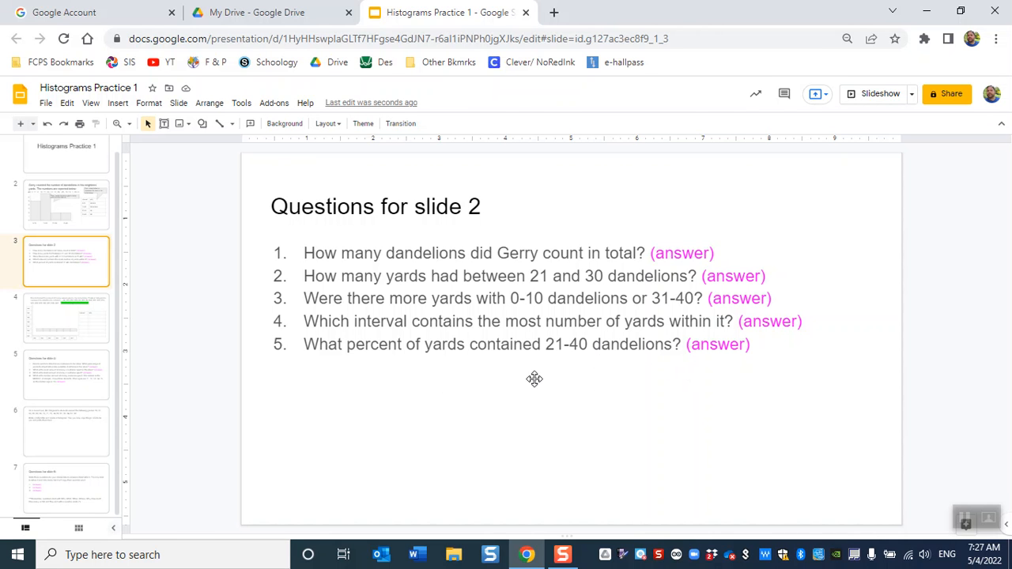
left_click(67, 204)
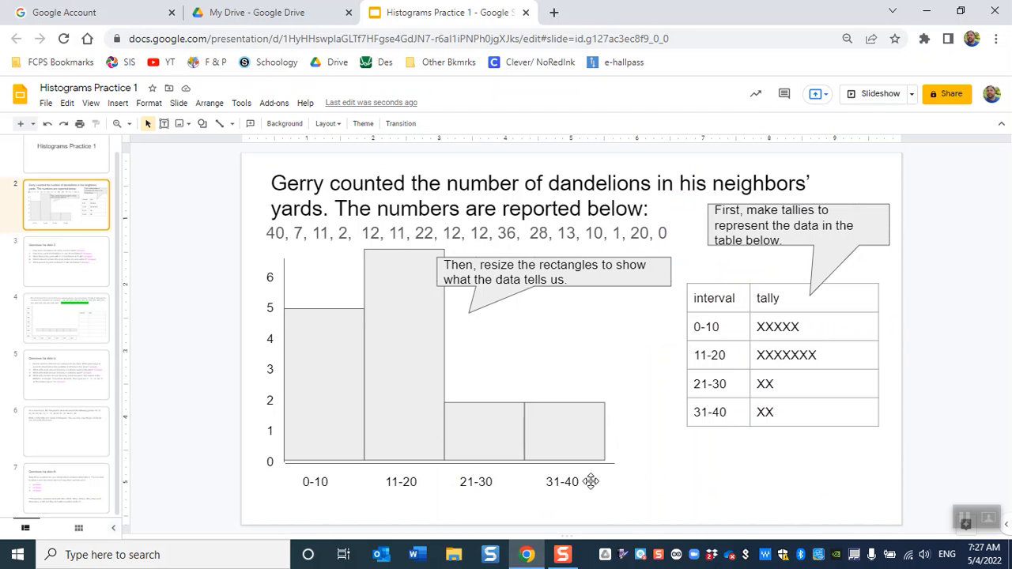
mouse_move(525, 433)
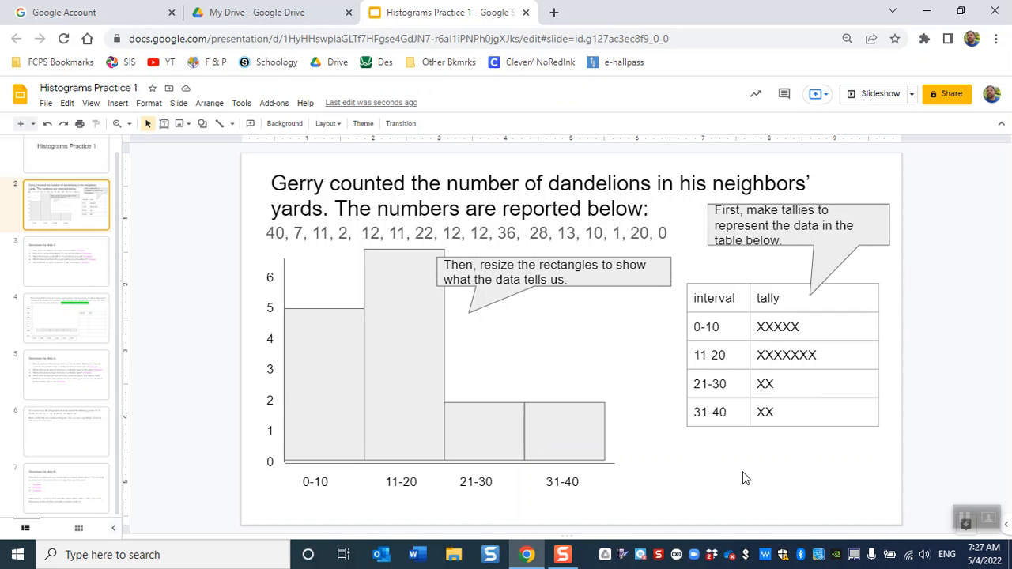
mouse_move(332, 268)
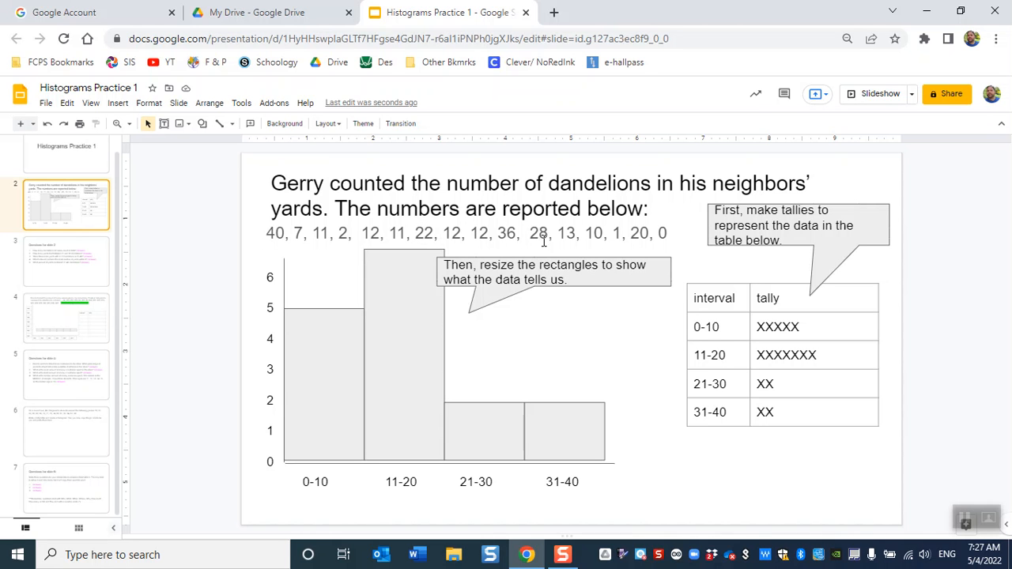
mouse_move(261, 239)
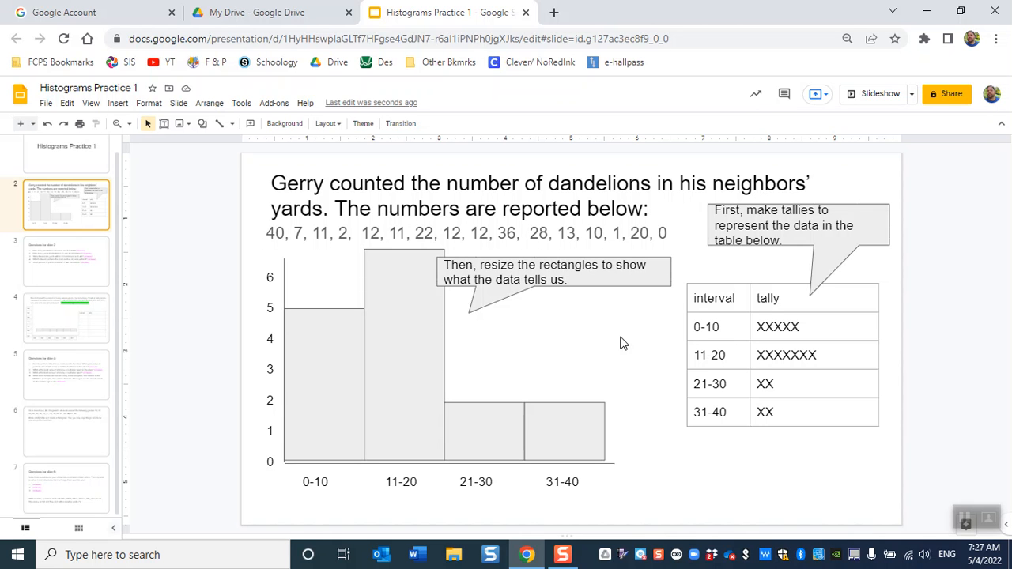
mouse_move(462, 316)
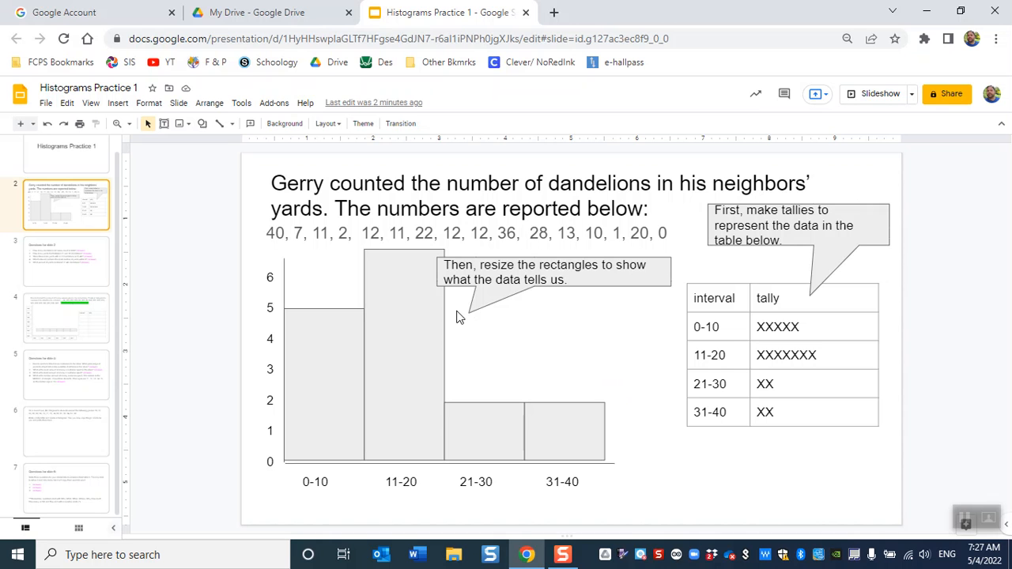
mouse_move(66, 261)
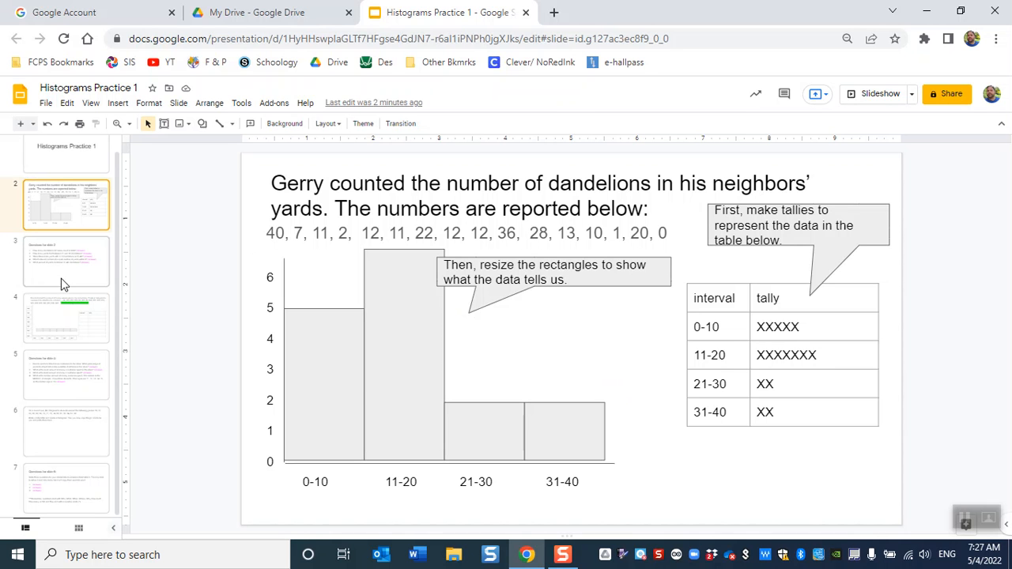
left_click(66, 261)
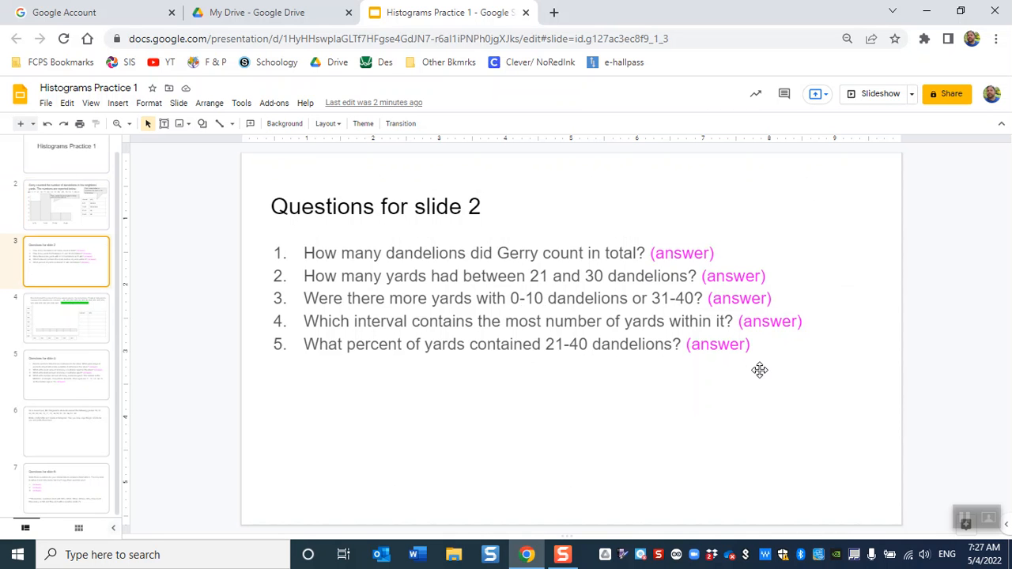
mouse_move(725, 332)
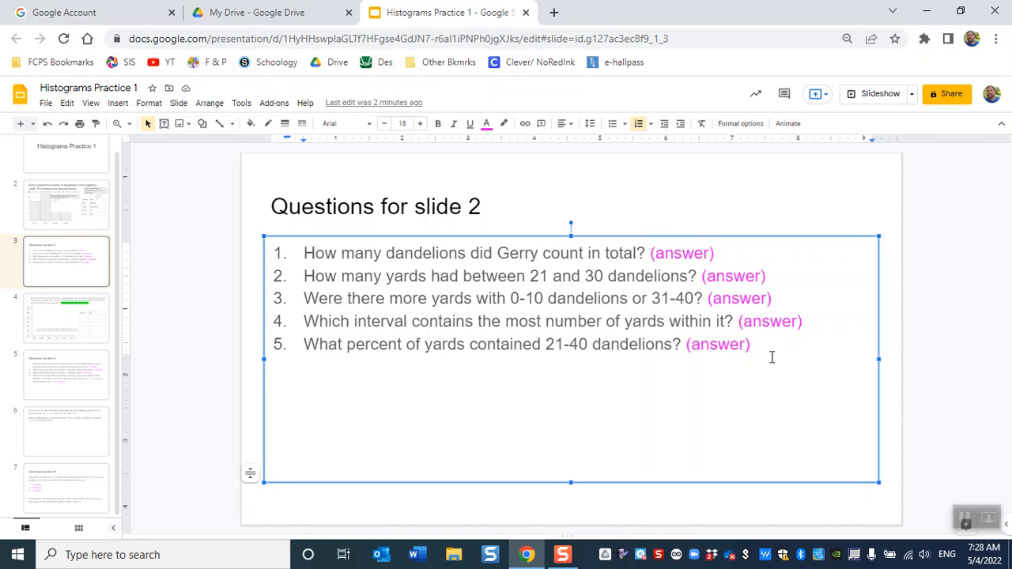
mouse_move(784, 396)
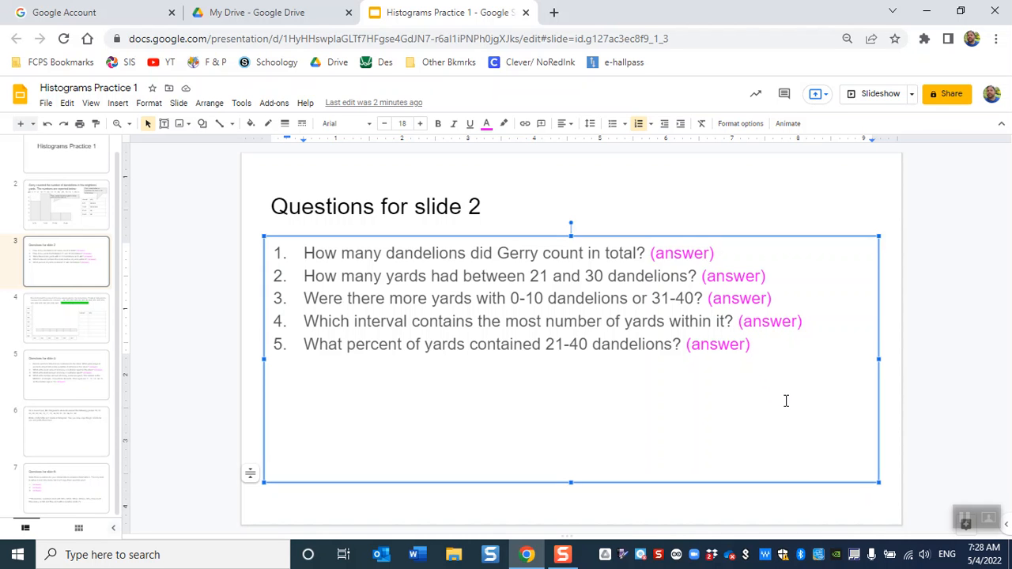
mouse_move(183, 285)
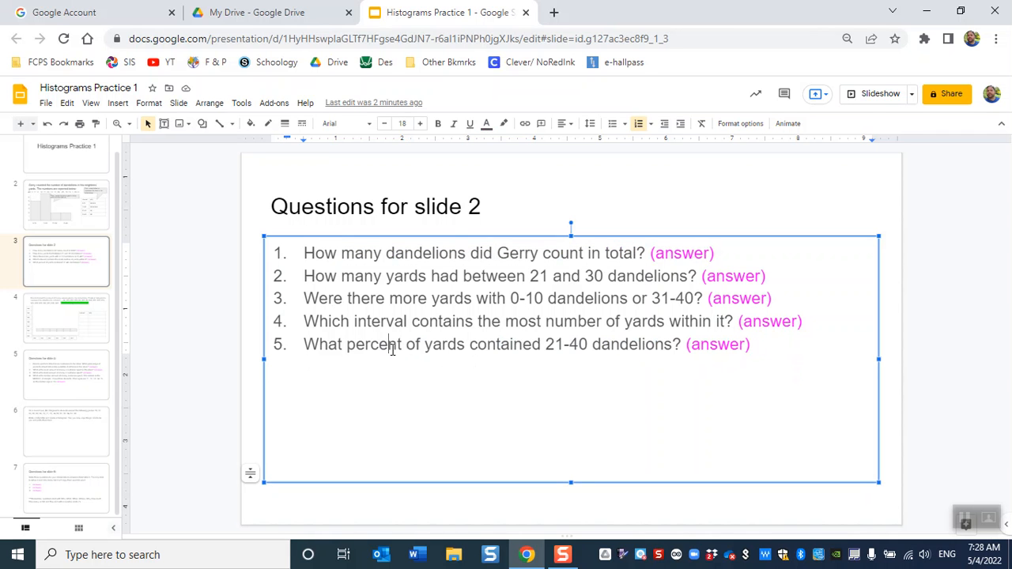
Highlight part of question 5, revisit the dandelion slide and land on Brenda's shop spending slide
left_click_drag(392, 345, 751, 345)
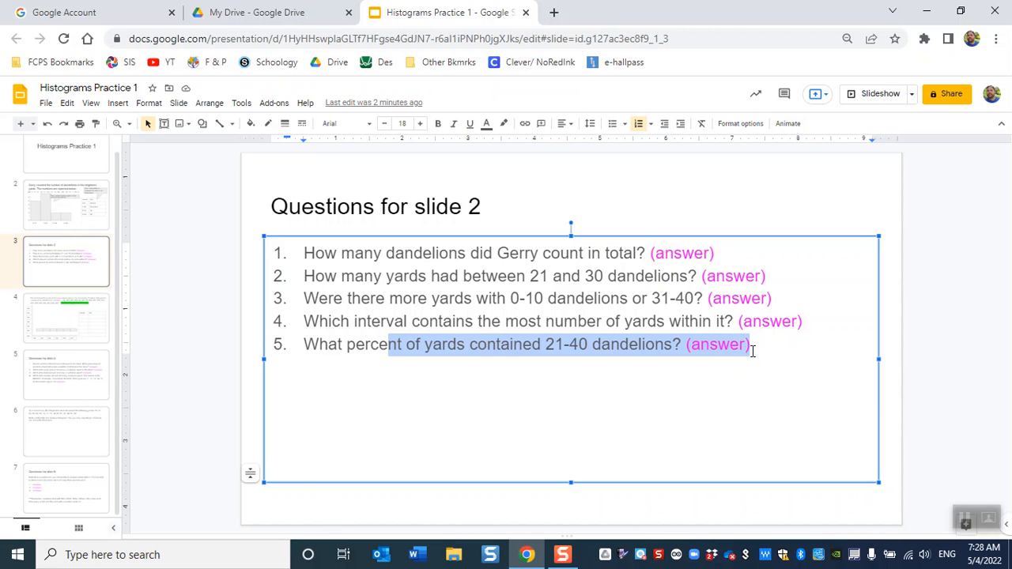
left_click(67, 204)
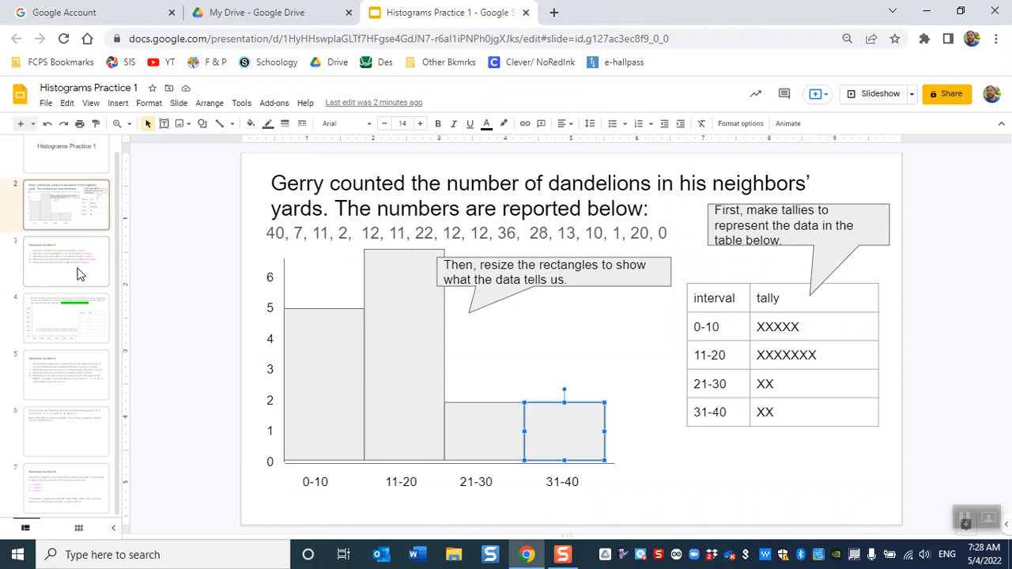
mouse_move(72, 284)
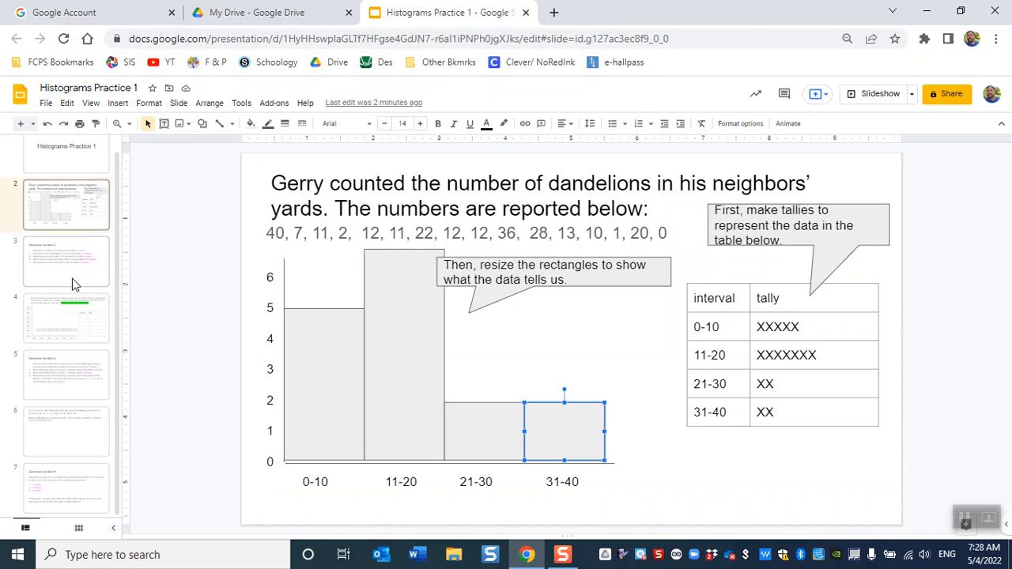
left_click(67, 316)
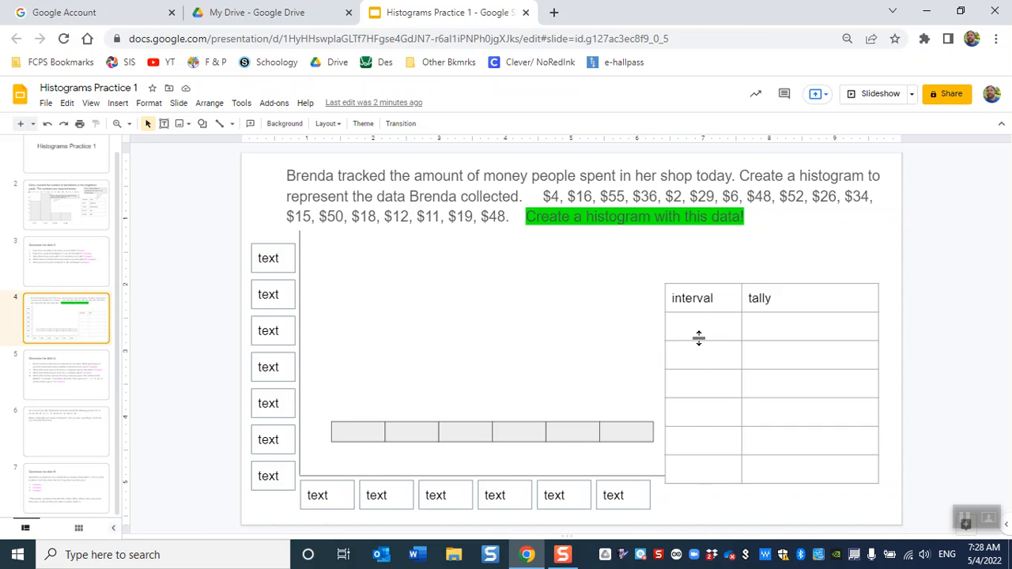
mouse_move(680, 326)
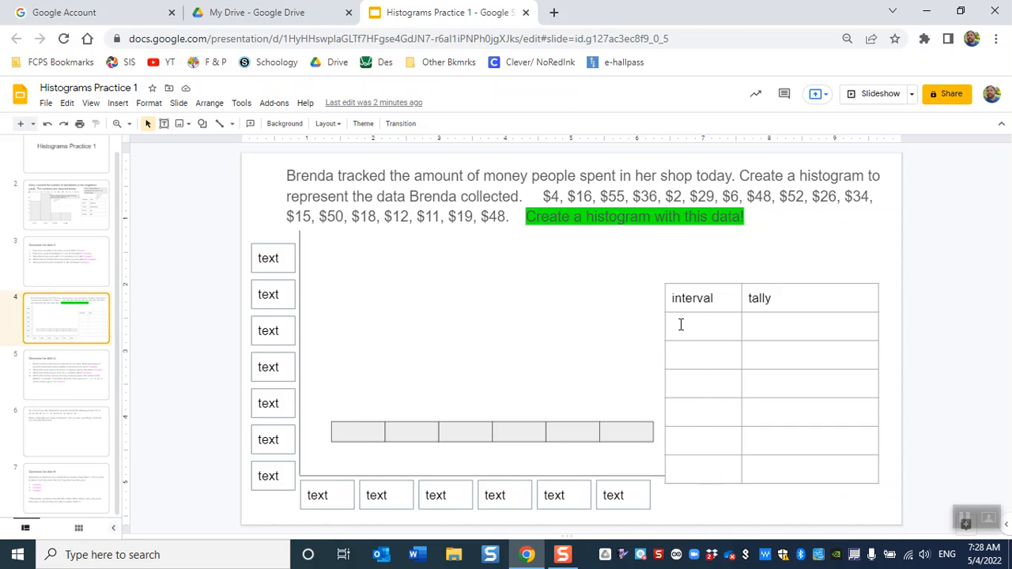
type("0-")
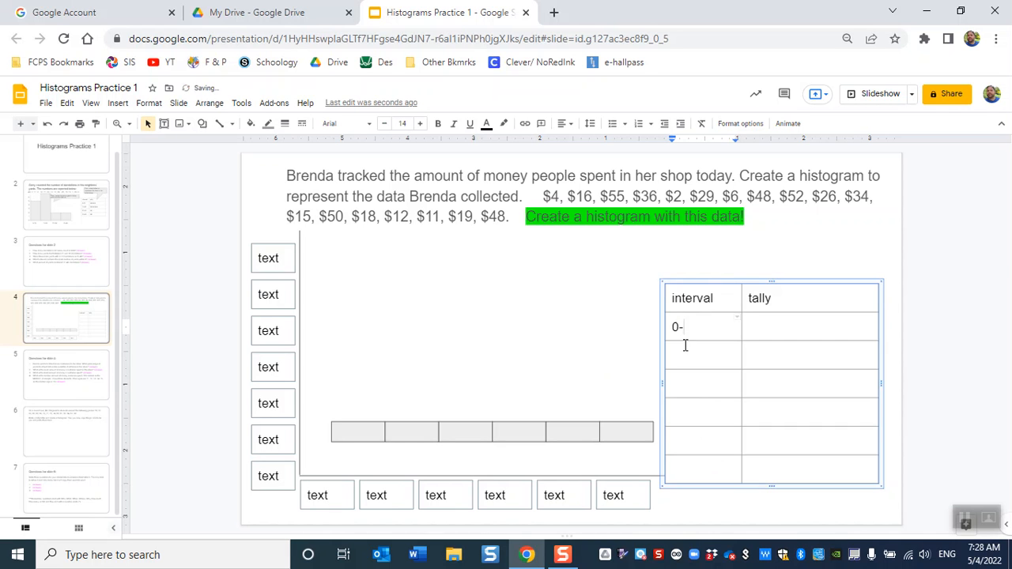
left_click(702, 468)
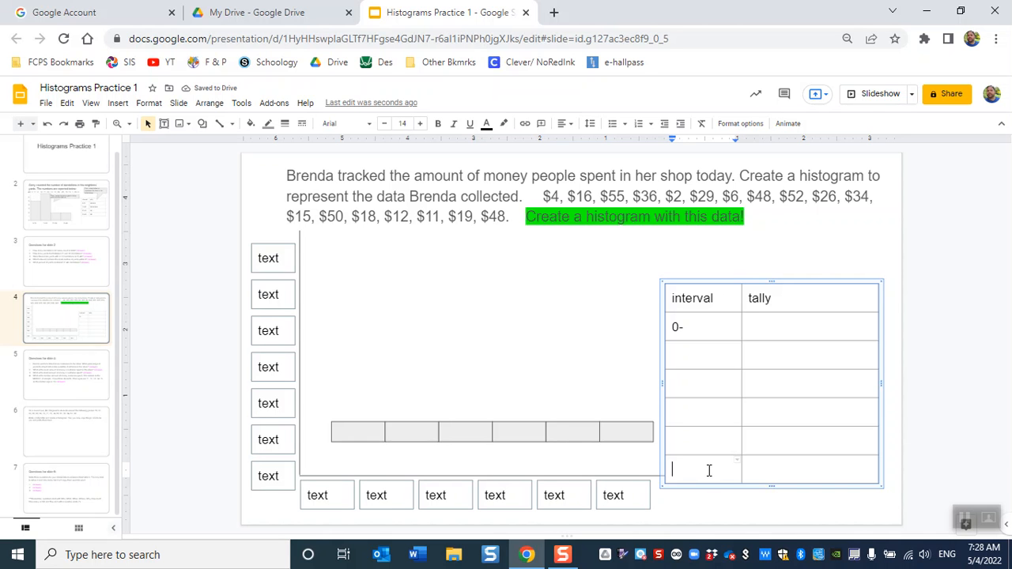
type("-")
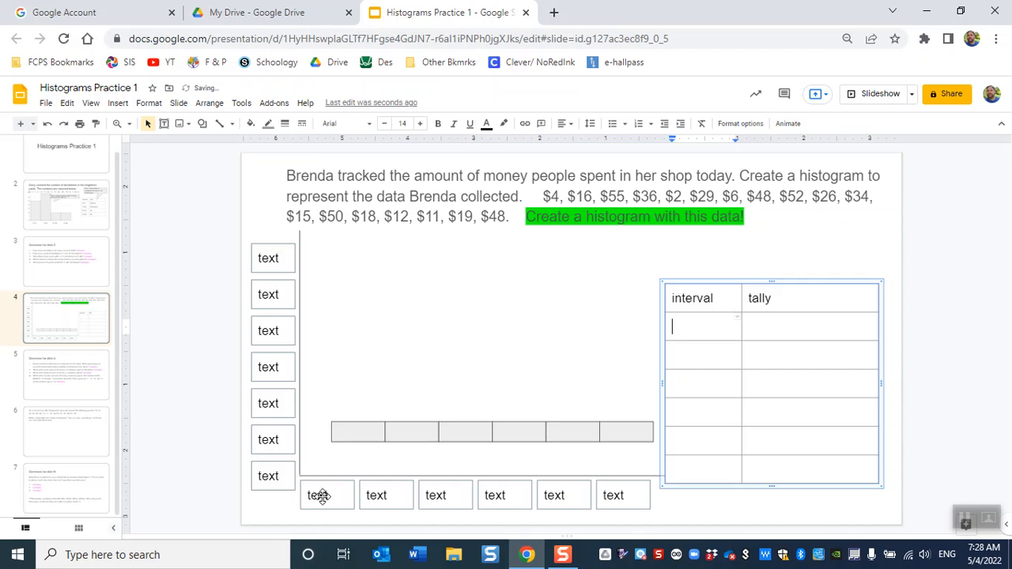
left_click(435, 494)
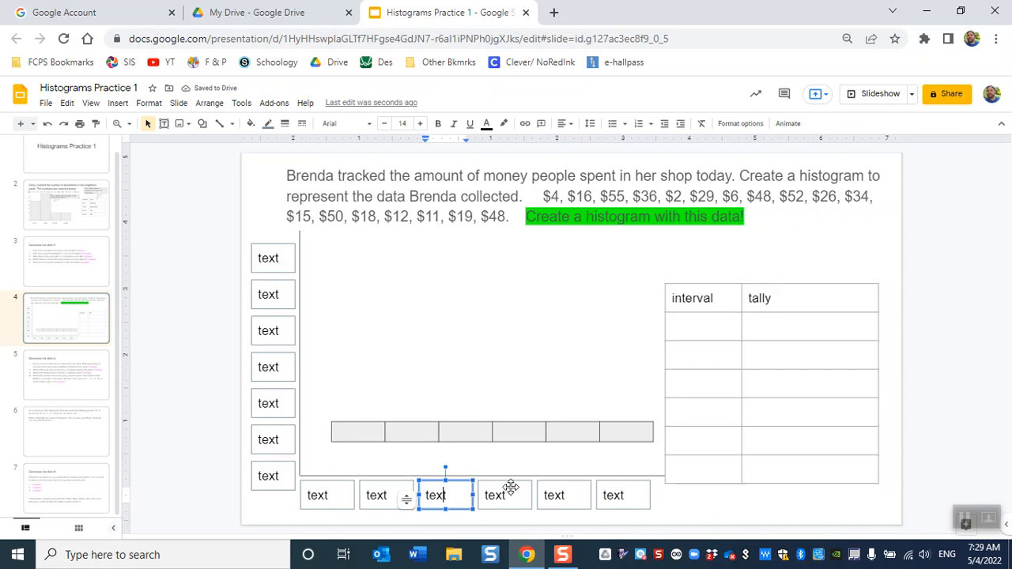
left_click(623, 495)
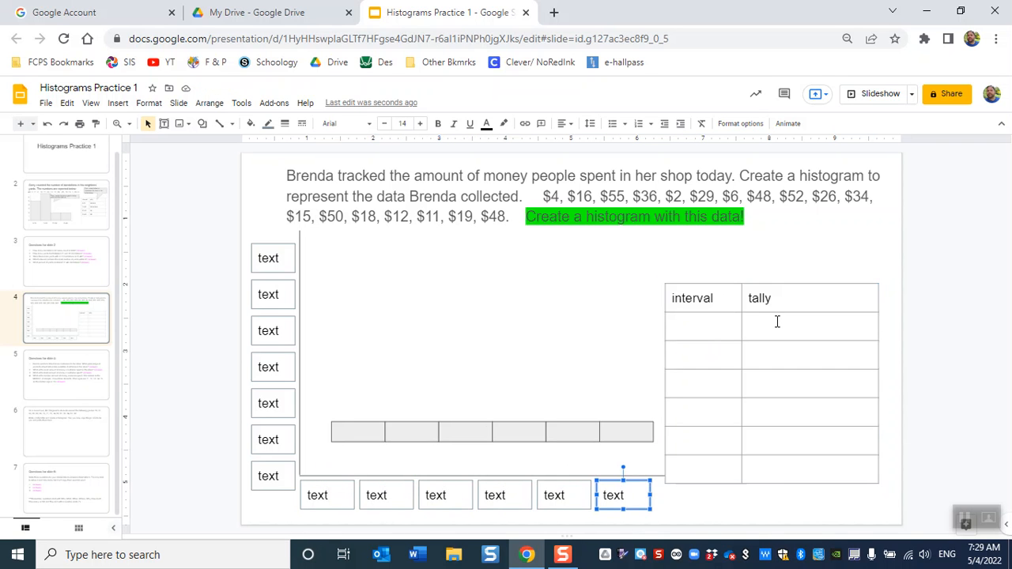
left_click(703, 354)
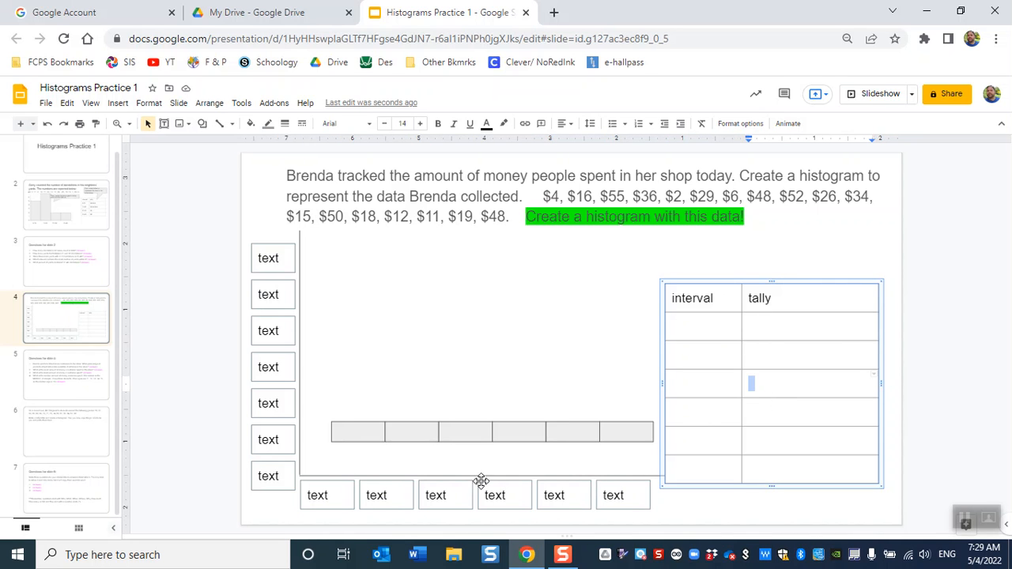
left_click(436, 495)
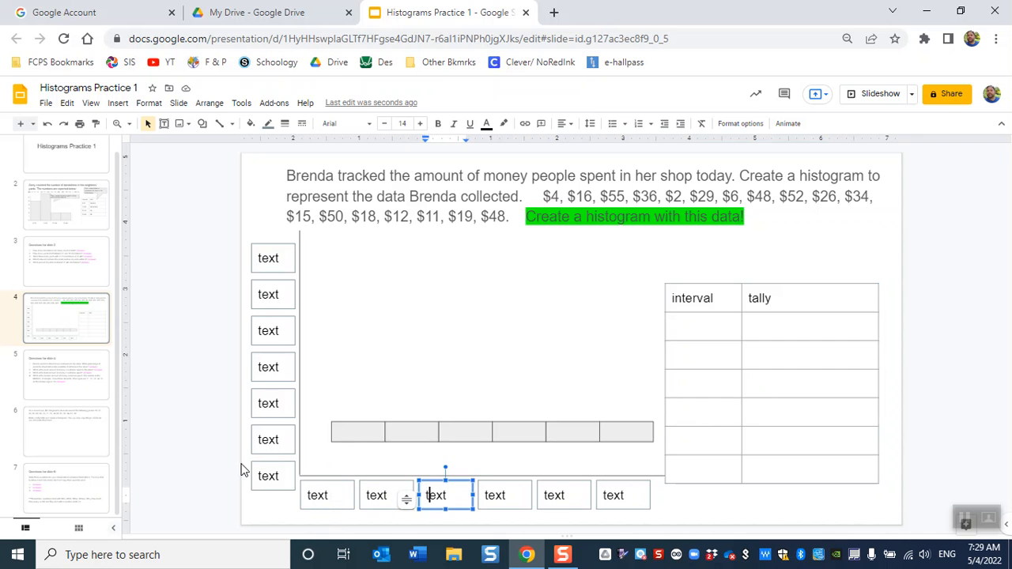
left_click(272, 367)
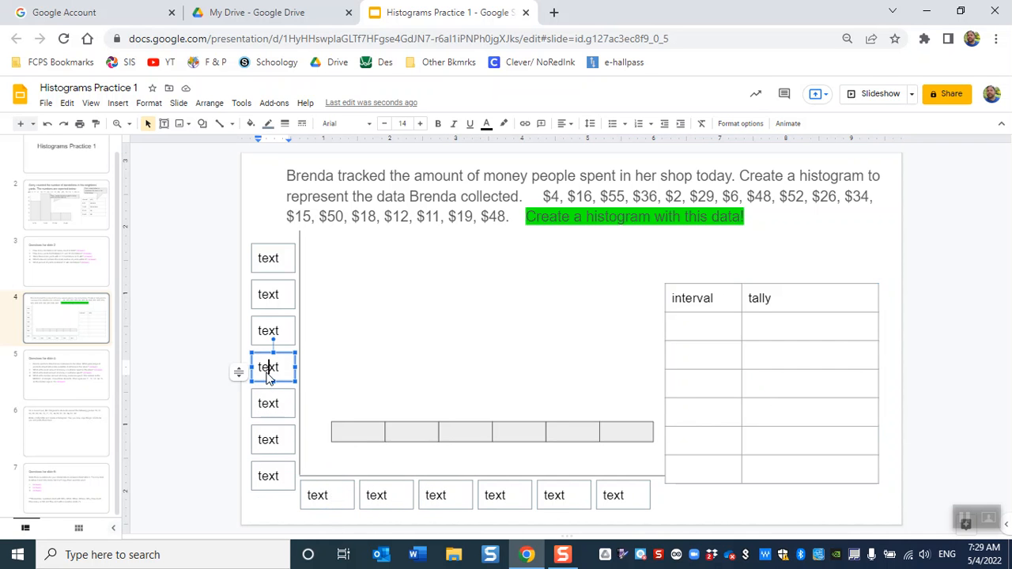
left_click_drag(269, 367, 269, 258)
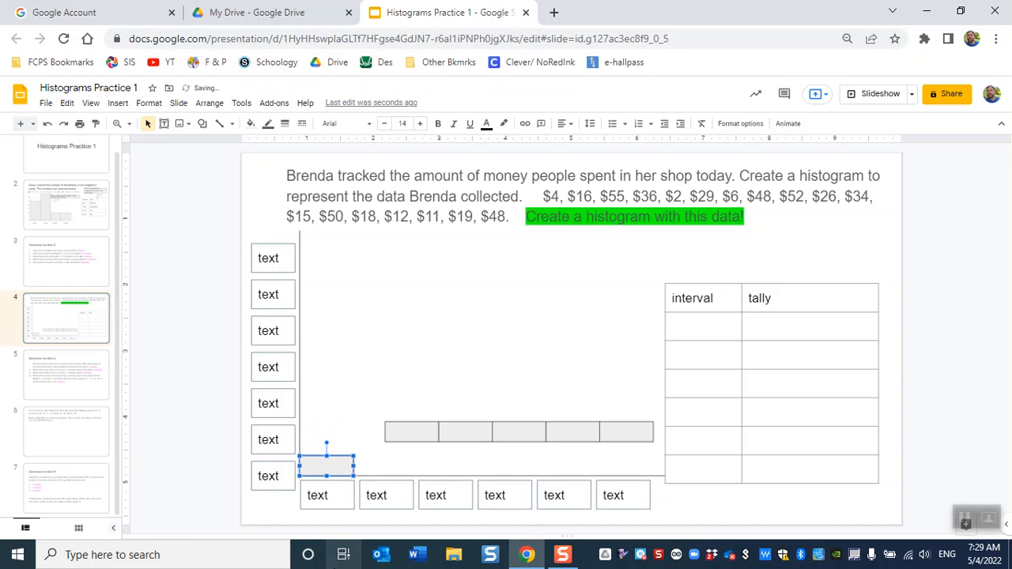
left_click_drag(326, 465, 358, 432)
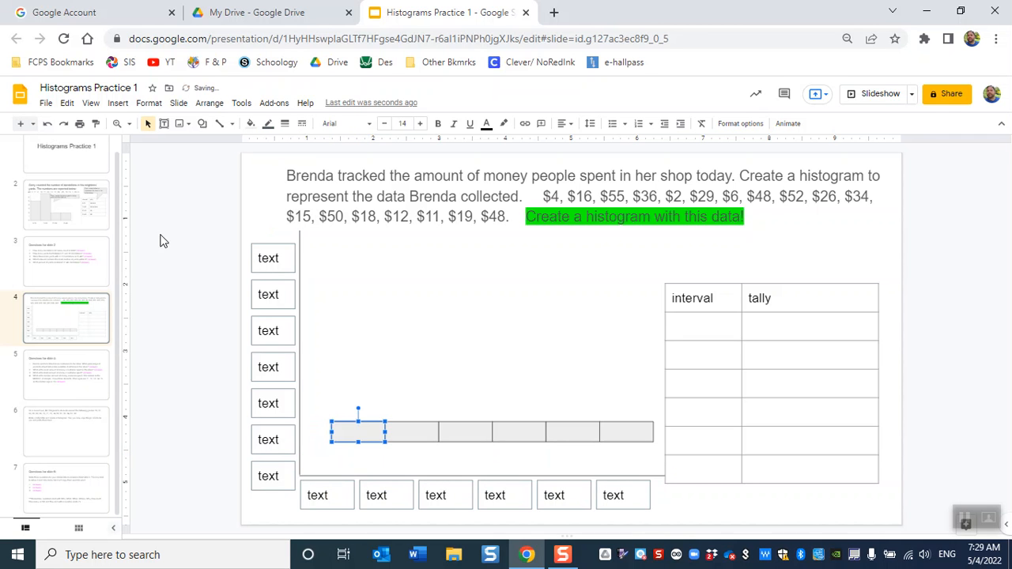
mouse_move(331, 277)
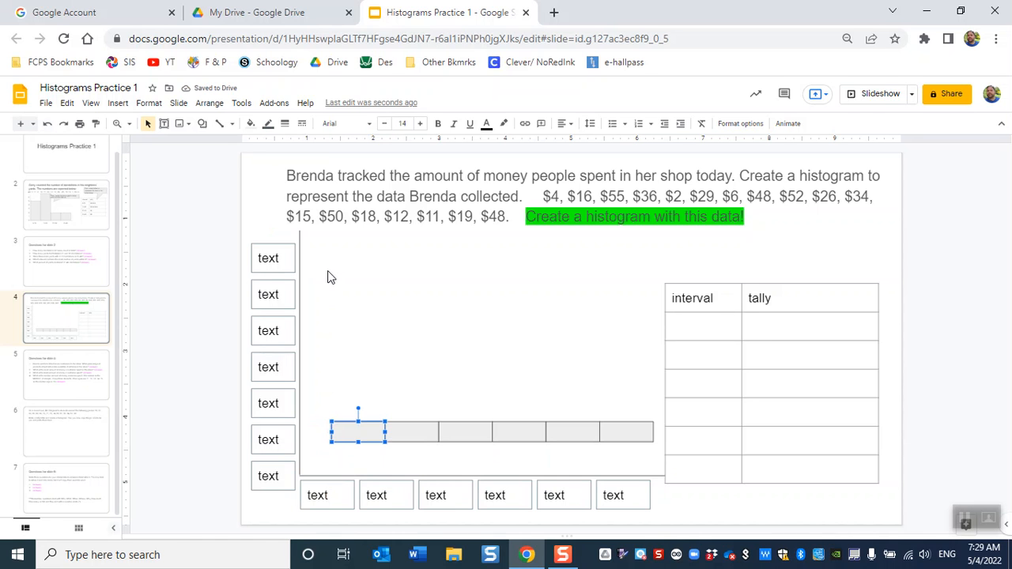
left_click(67, 374)
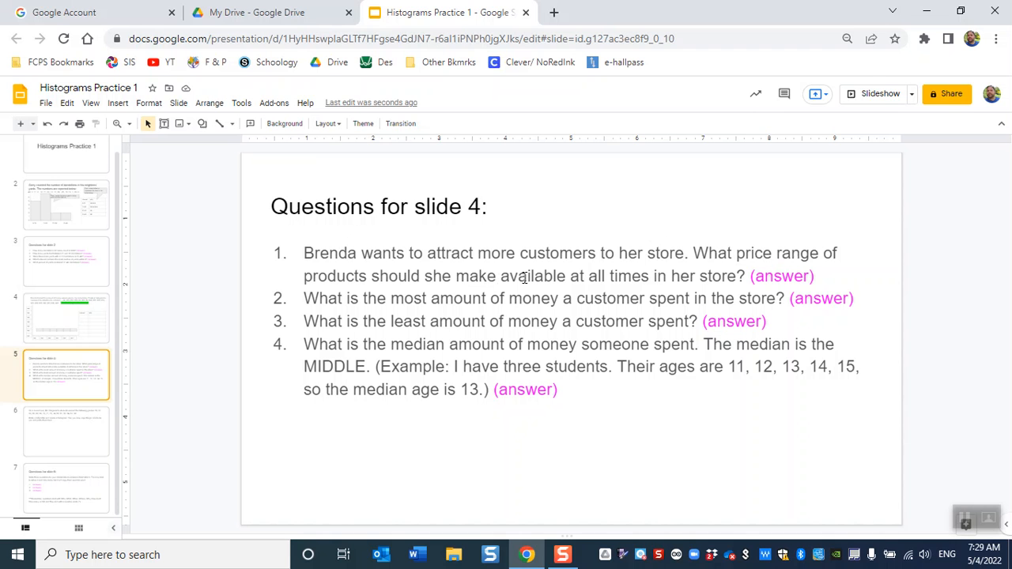
mouse_move(28, 403)
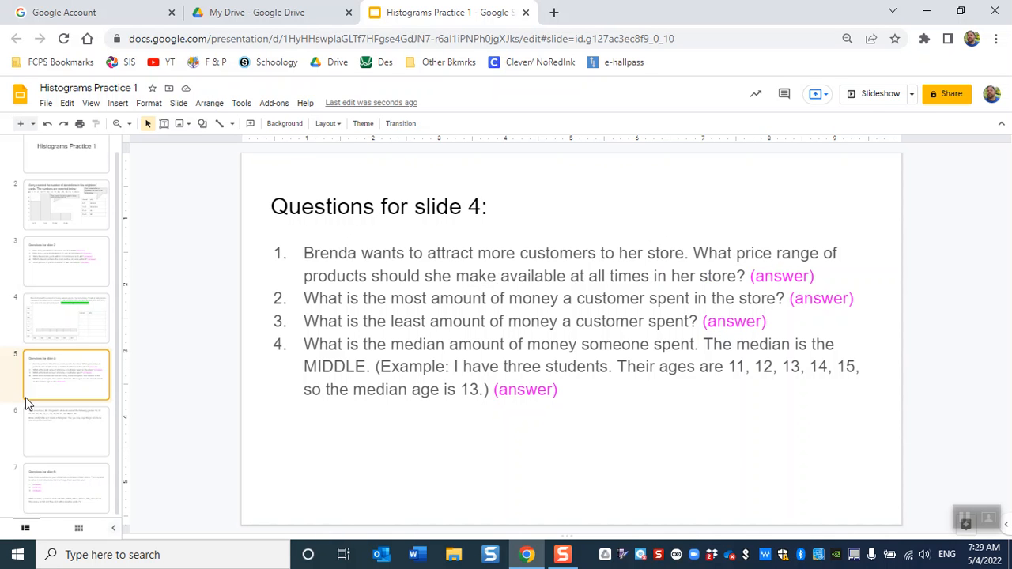
Flip between Brenda's histogram slide and its questions slide, ending on the questions
left_click(66, 316)
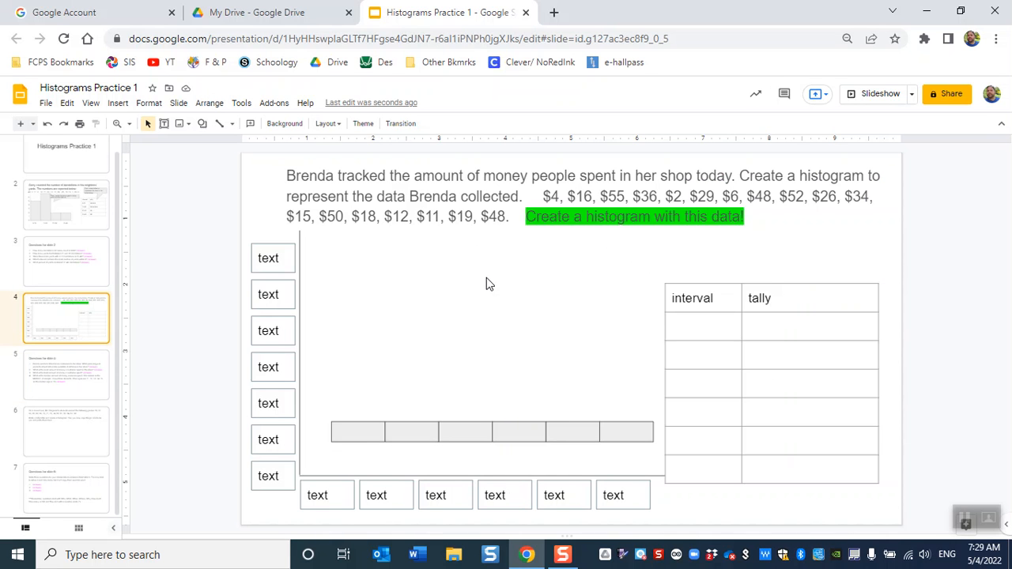
mouse_move(35, 255)
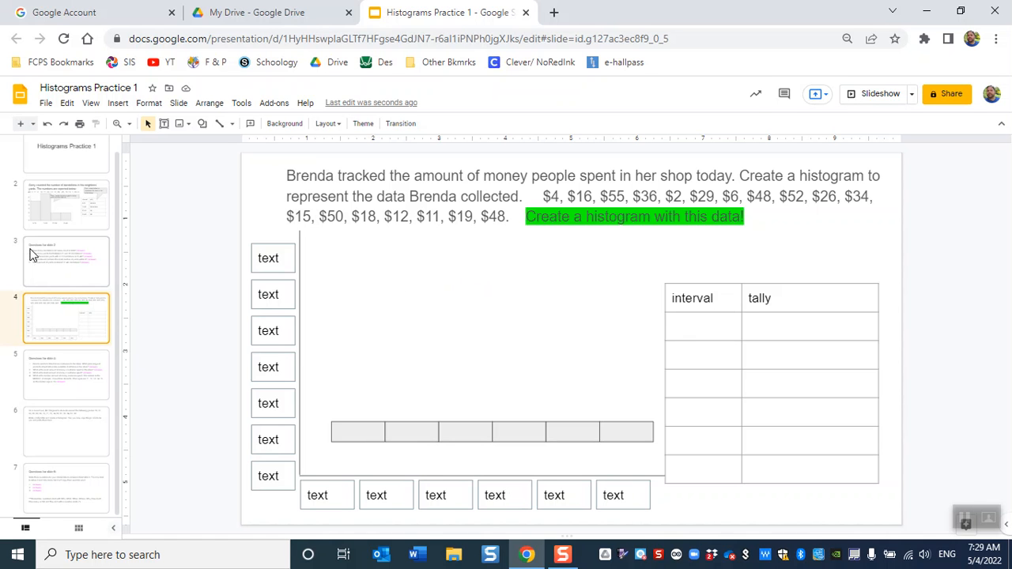
left_click(66, 377)
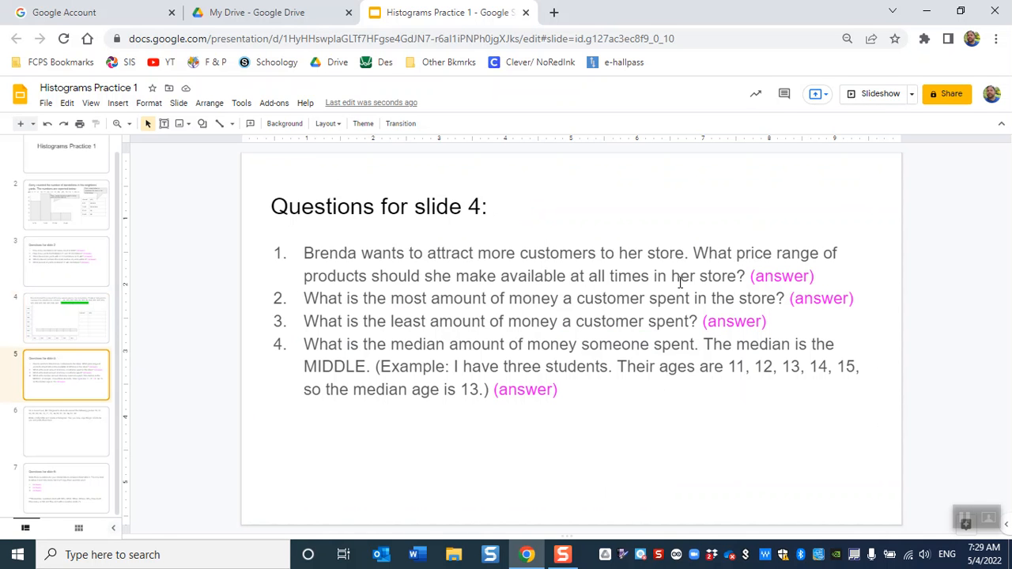
mouse_move(751, 277)
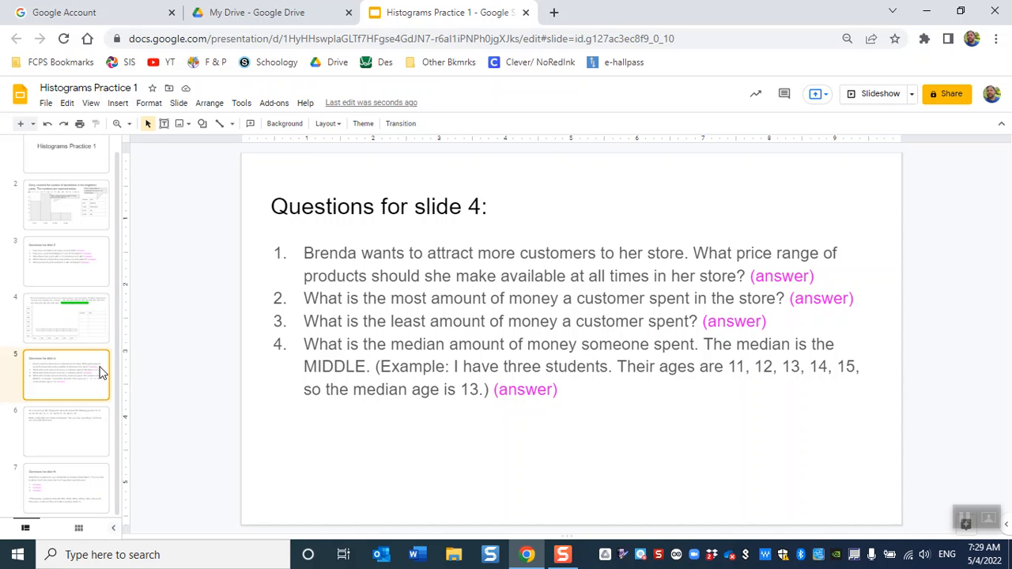
left_click(67, 316)
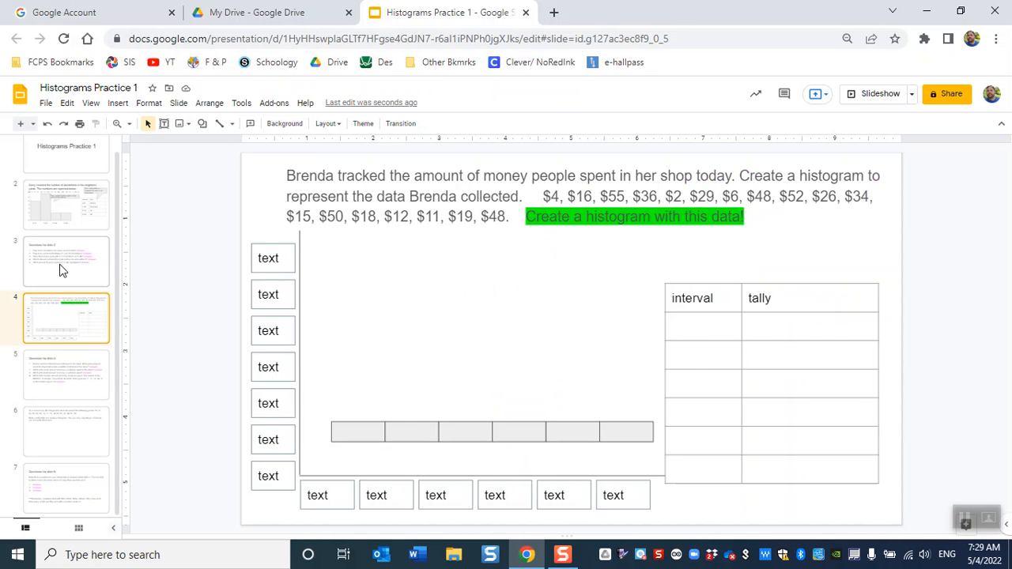
left_click(67, 377)
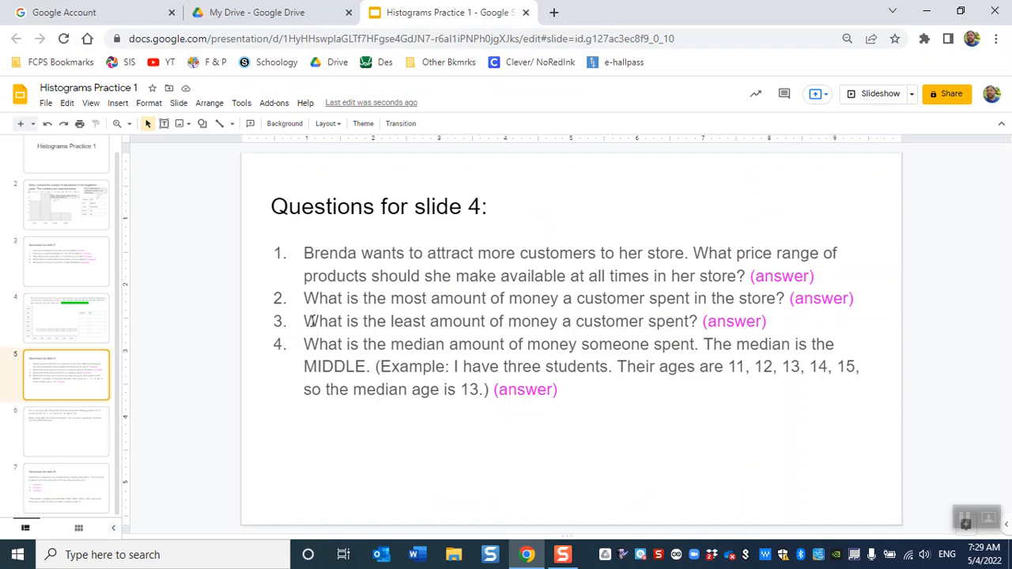
mouse_move(530, 326)
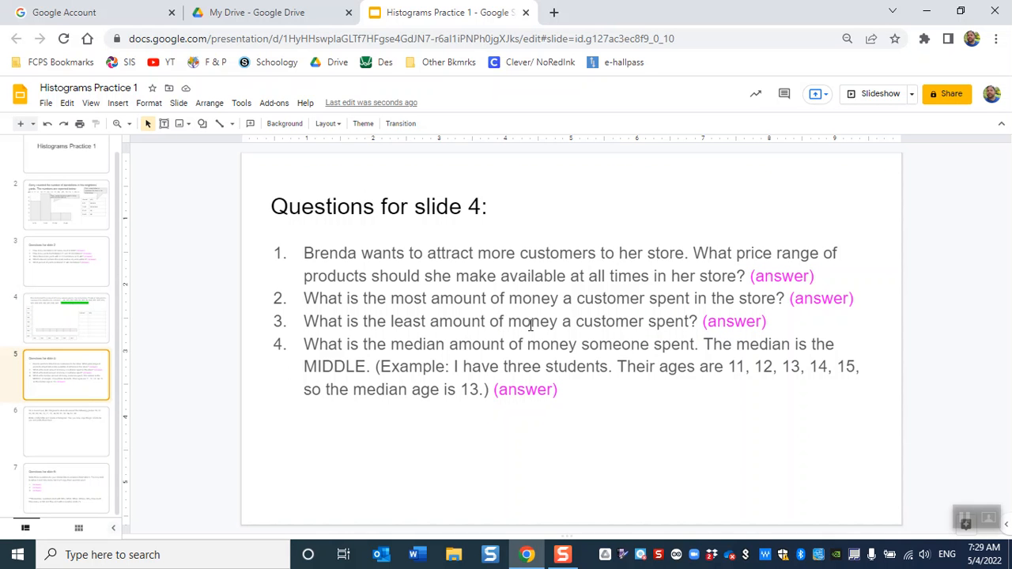
mouse_move(656, 328)
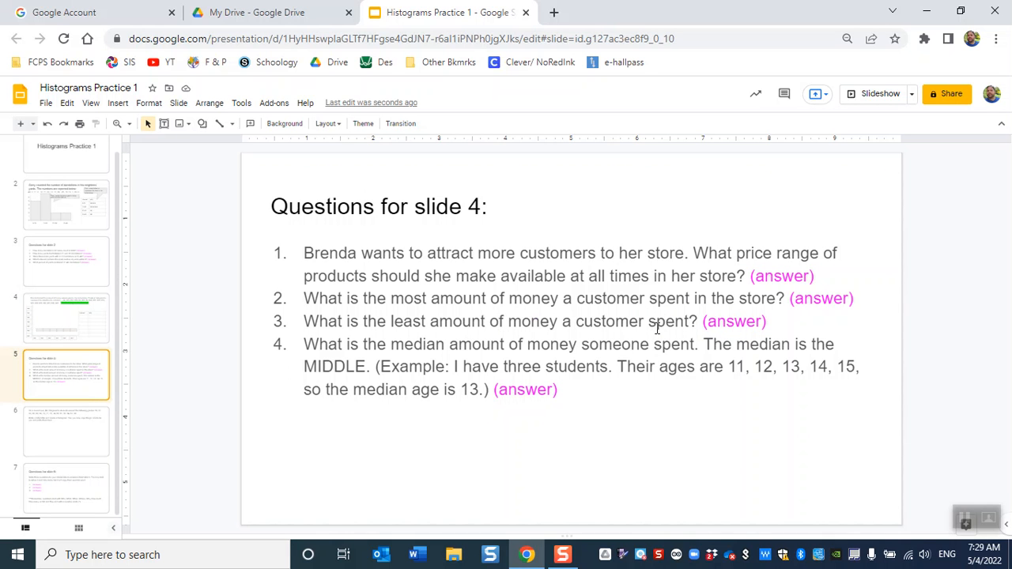
mouse_move(731, 319)
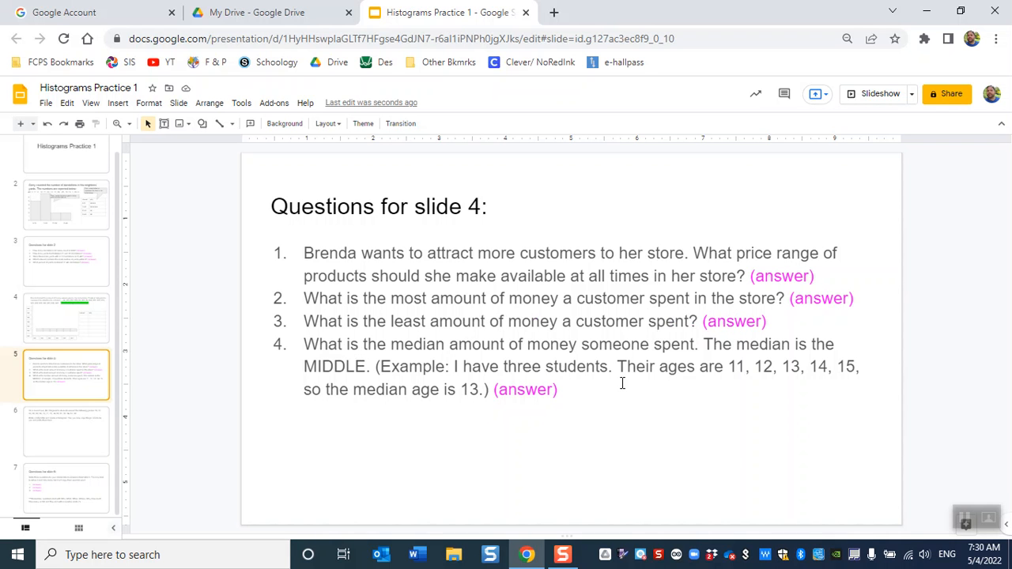
mouse_move(742, 350)
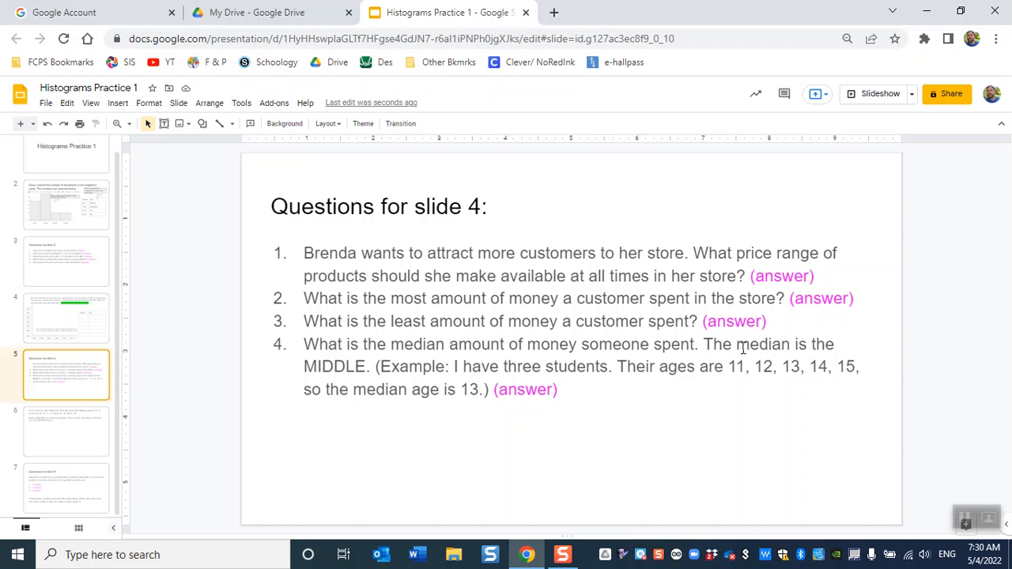
Replace 'three' with 'five' in question 4's median example, highlight the middle age 13, move to the quiz grades slide
double_click(761, 345)
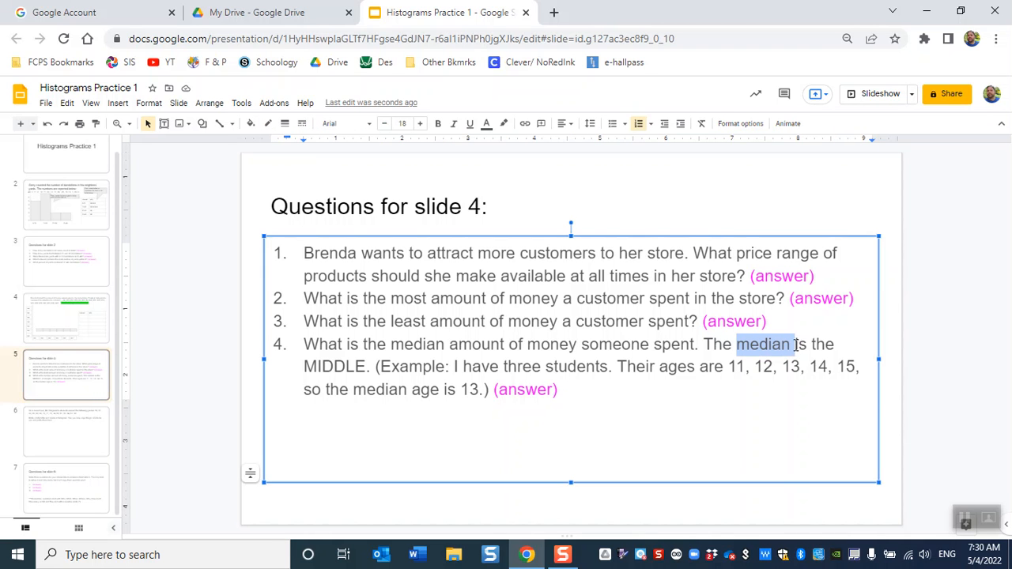
double_click(333, 367)
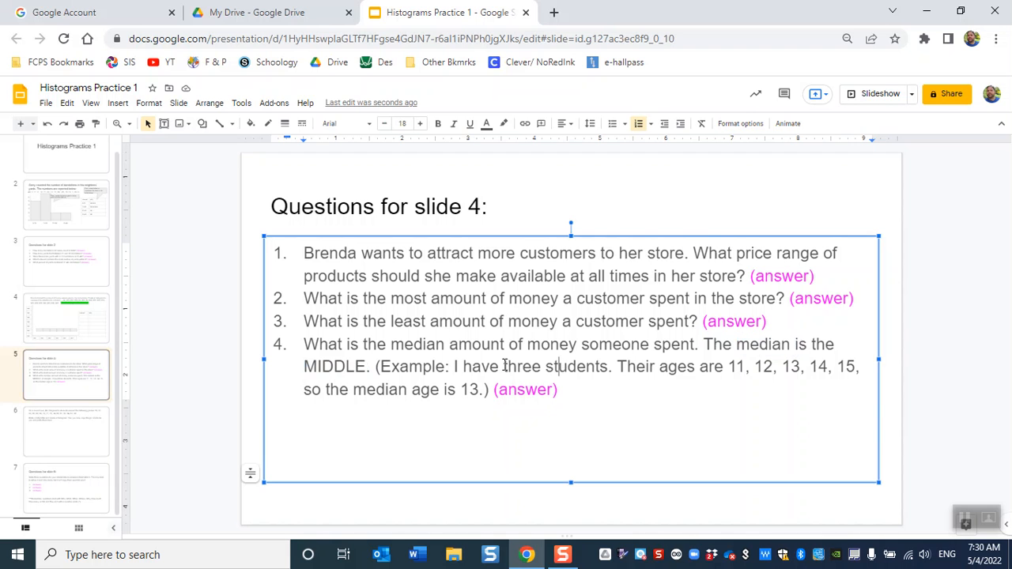
double_click(522, 367)
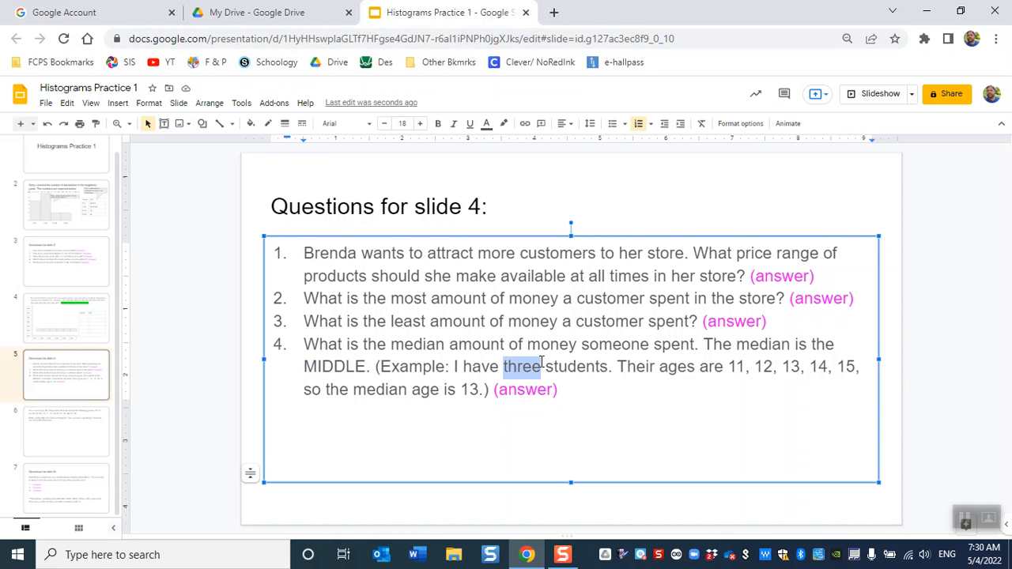
type("five")
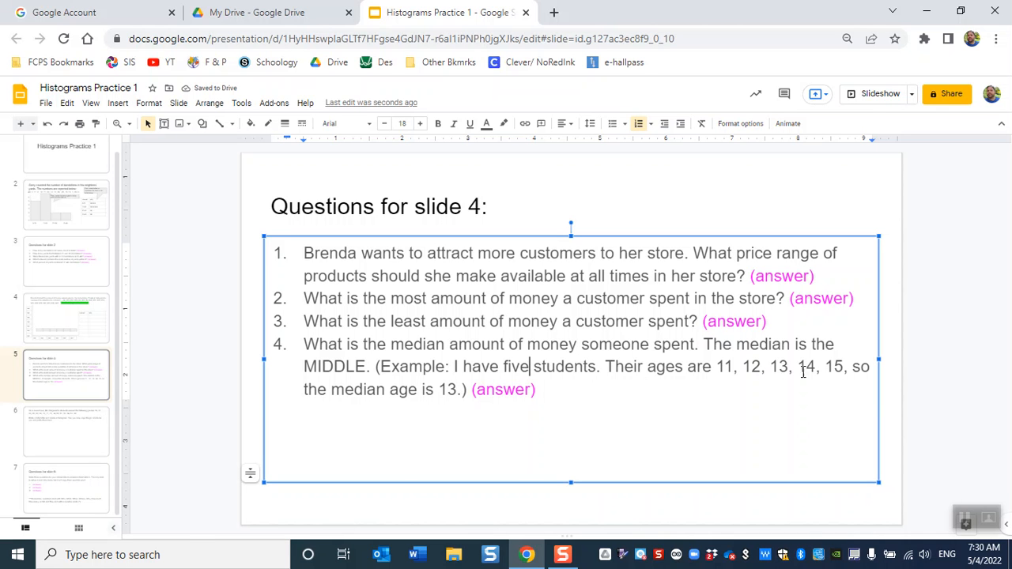
double_click(778, 367)
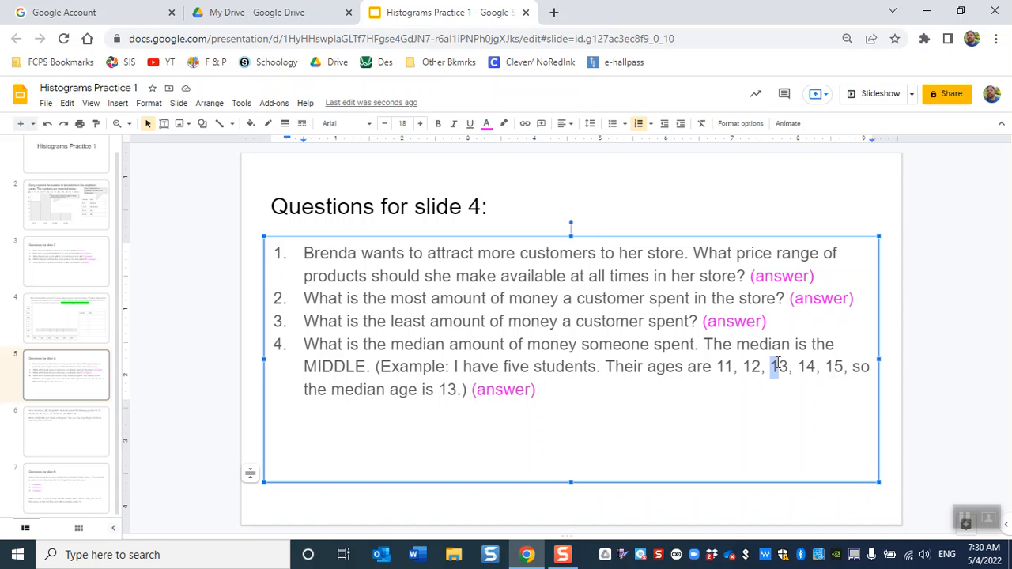
left_click_drag(718, 367, 846, 367)
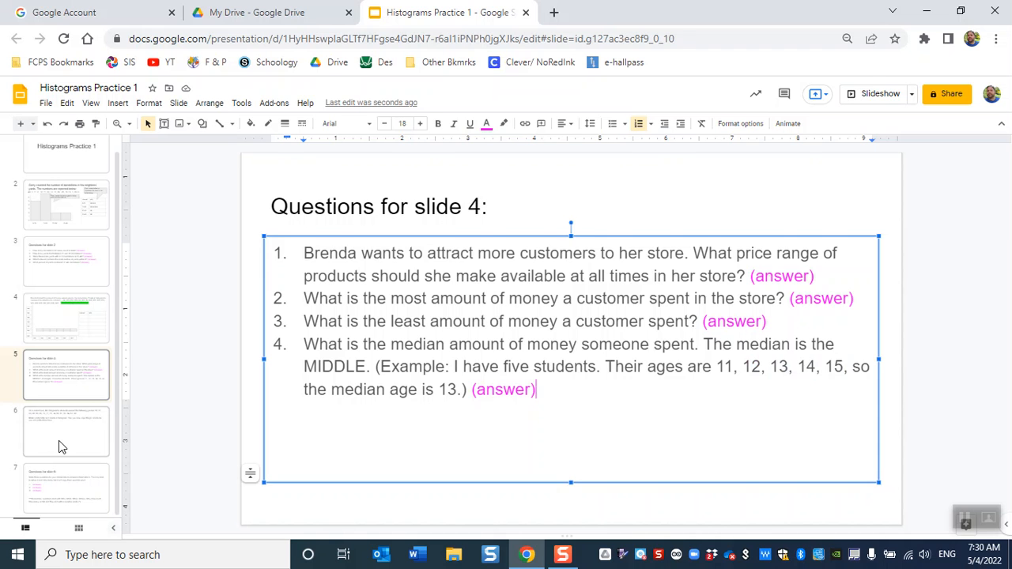
left_click(66, 432)
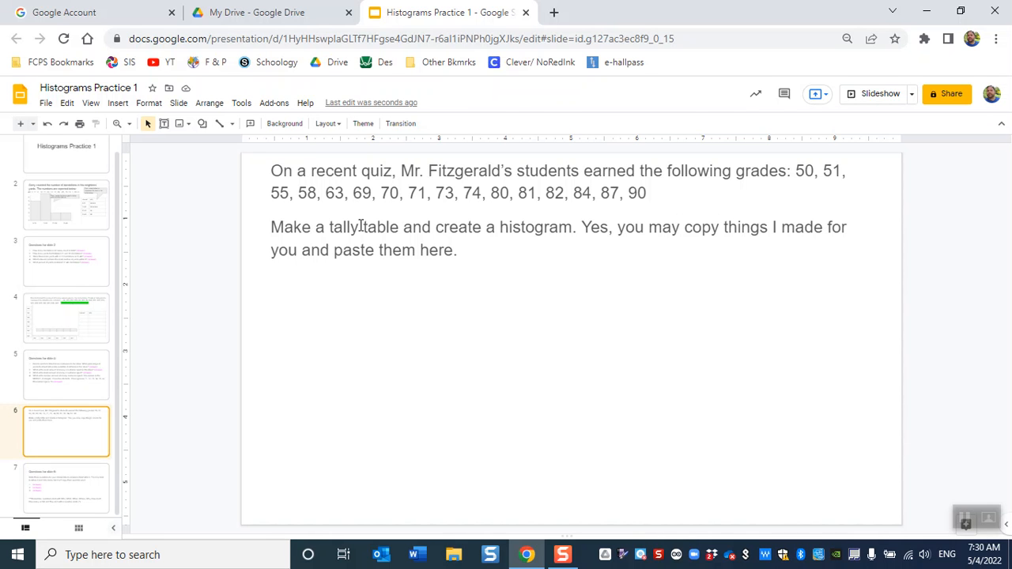
Revisit Brenda's and Fitzgerald's slides without edits, ending on the Questions for slide 6 page
left_click(67, 318)
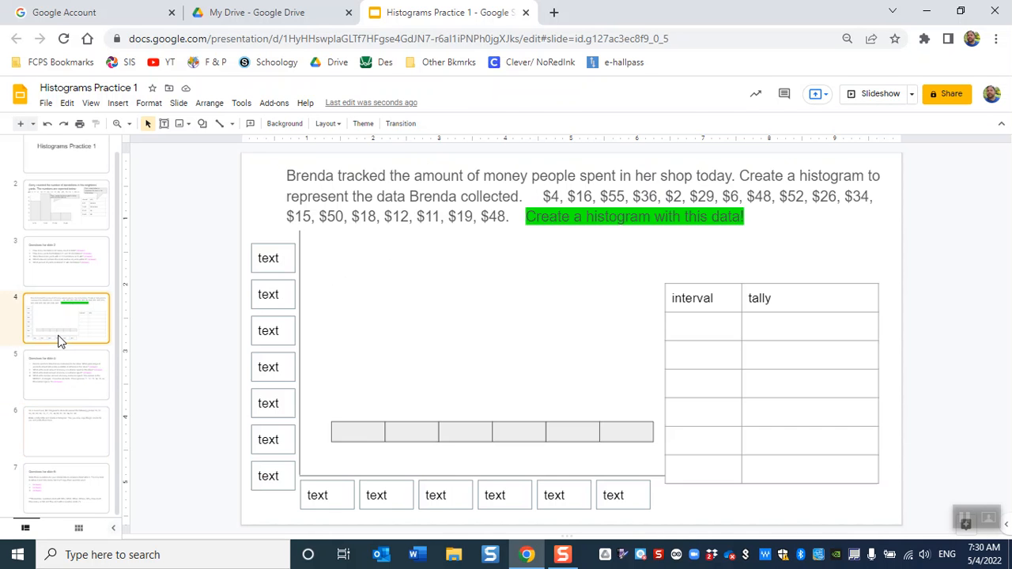
mouse_move(263, 237)
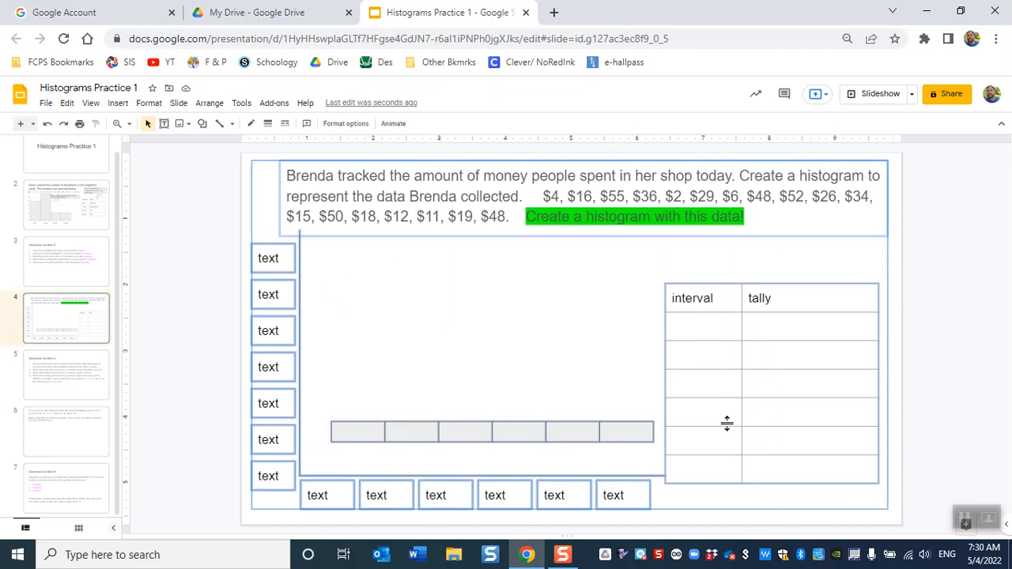
right_click(726, 424)
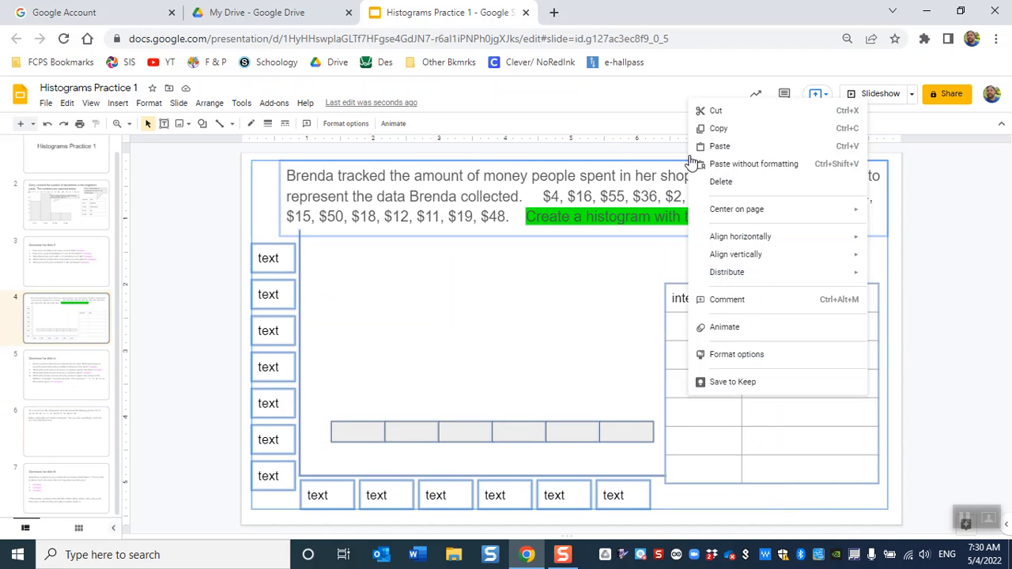
left_click(66, 430)
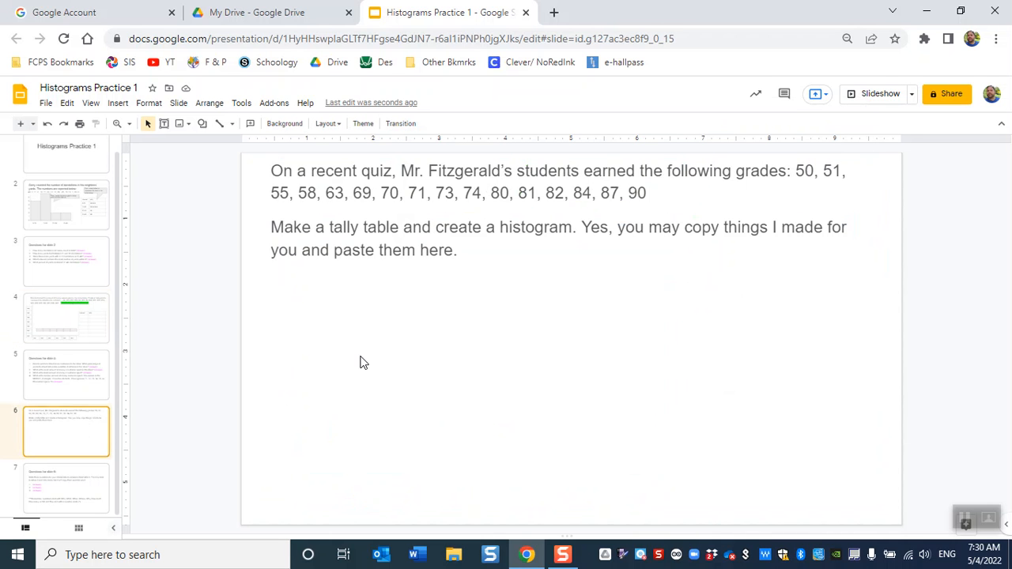
mouse_move(155, 364)
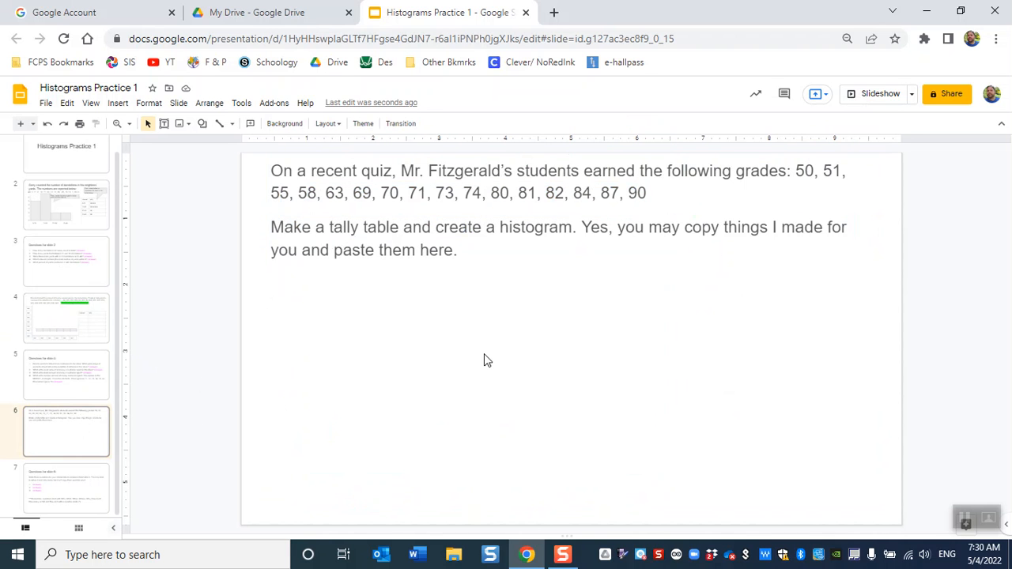
left_click(66, 318)
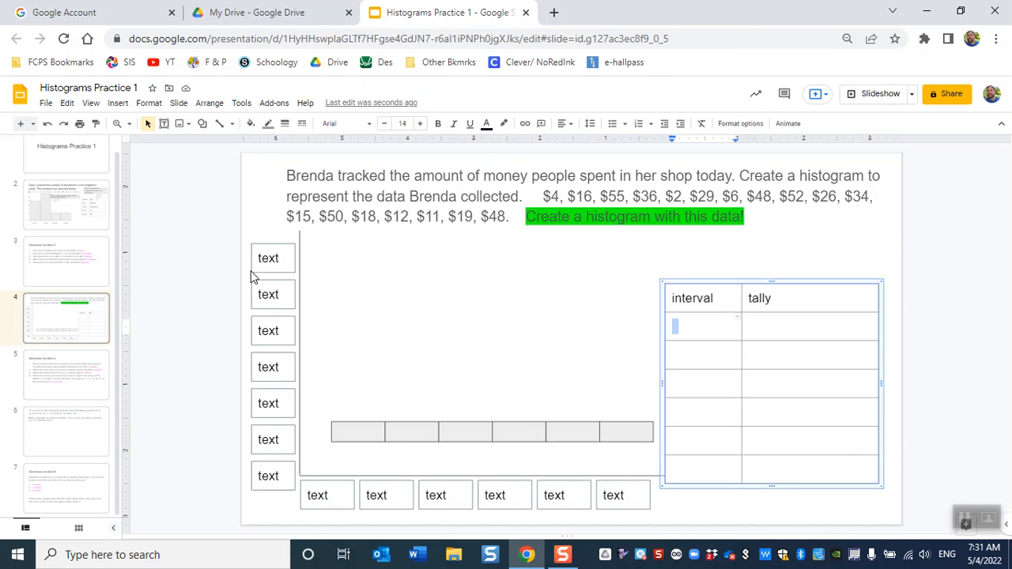
left_click(541, 497)
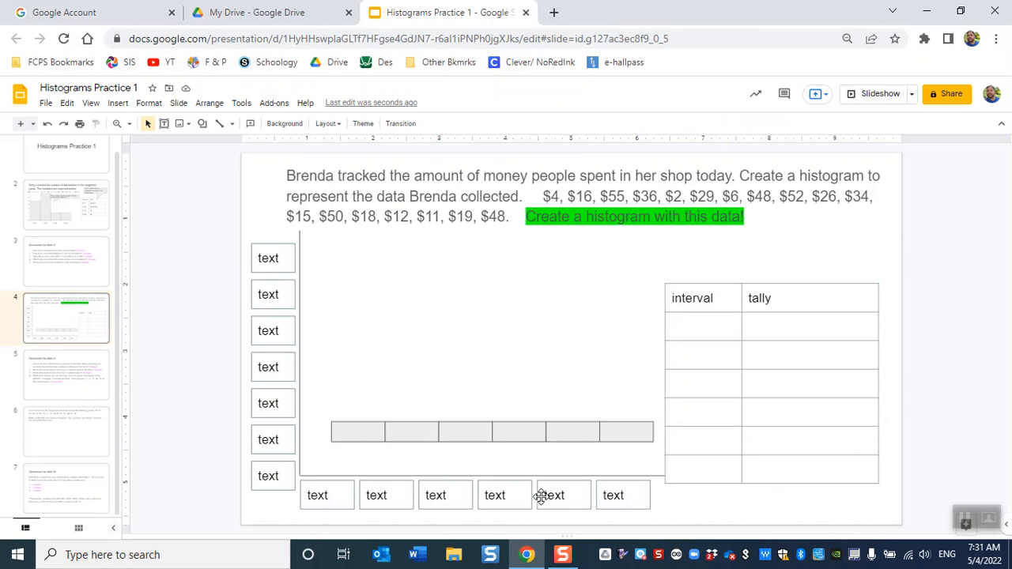
left_click(67, 487)
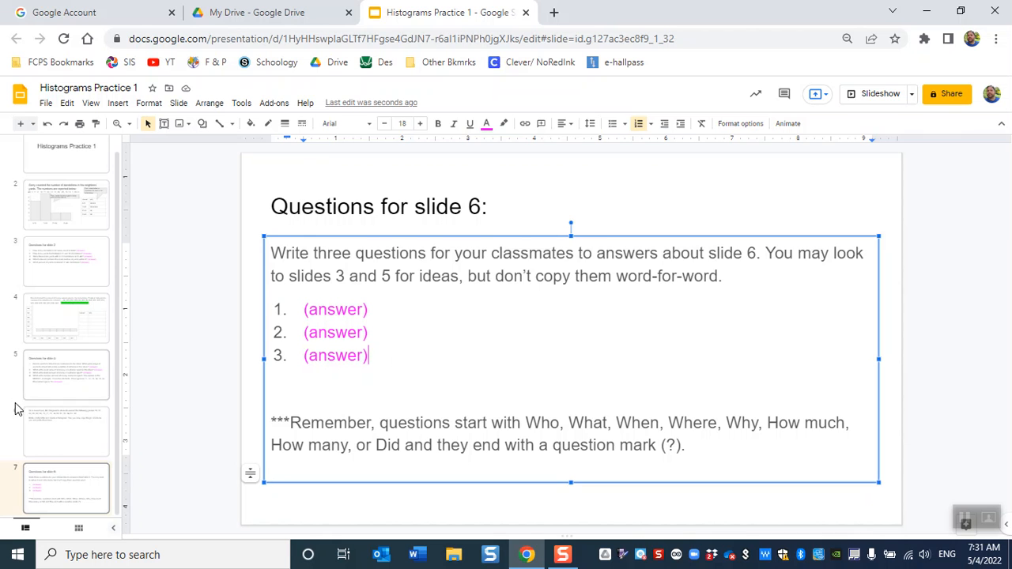
Step back through the slides to the title slide and enter '29 Points' as its subtitle
left_click(67, 430)
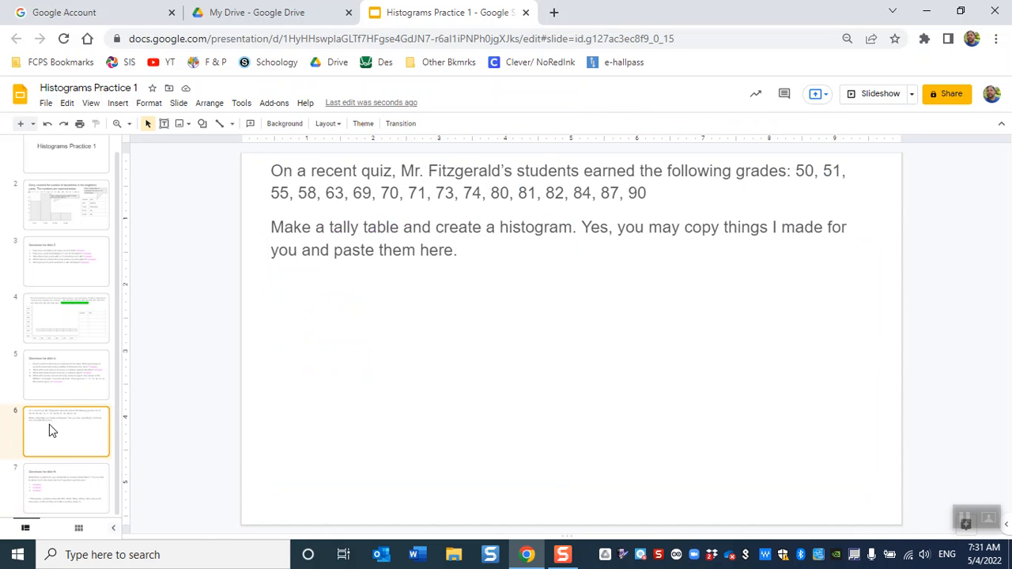
left_click(67, 373)
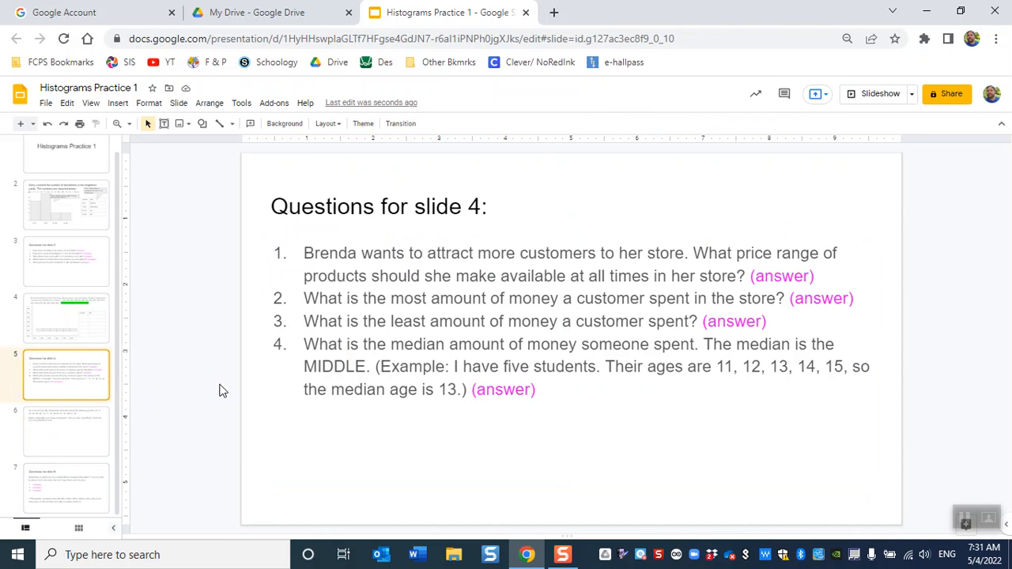
mouse_move(373, 418)
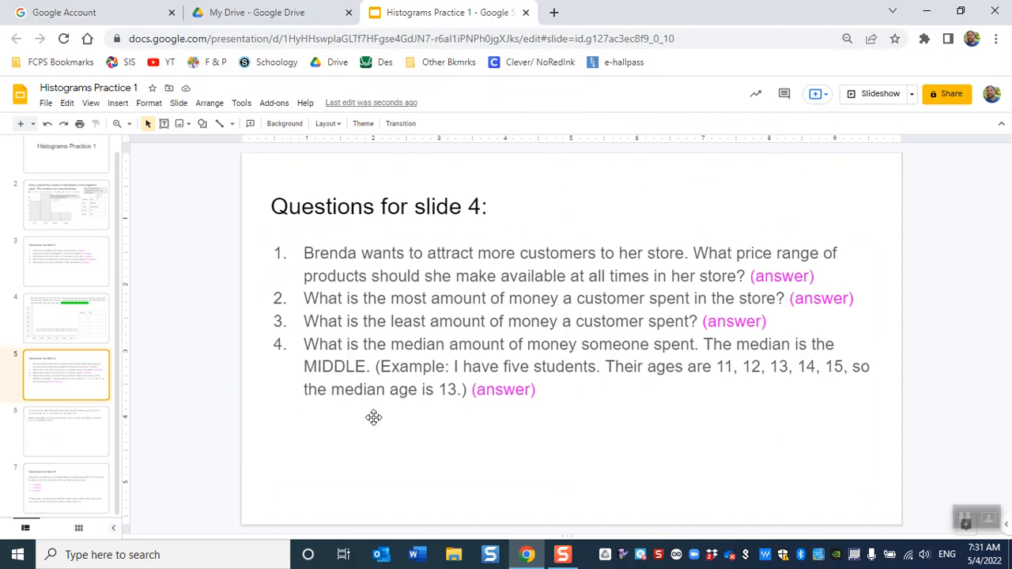
left_click(66, 317)
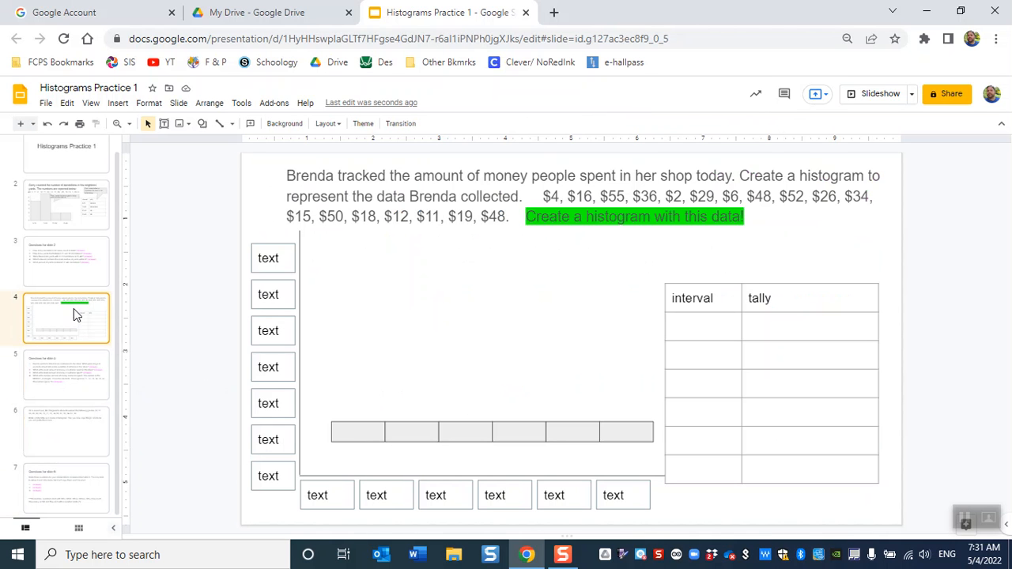
mouse_move(388, 329)
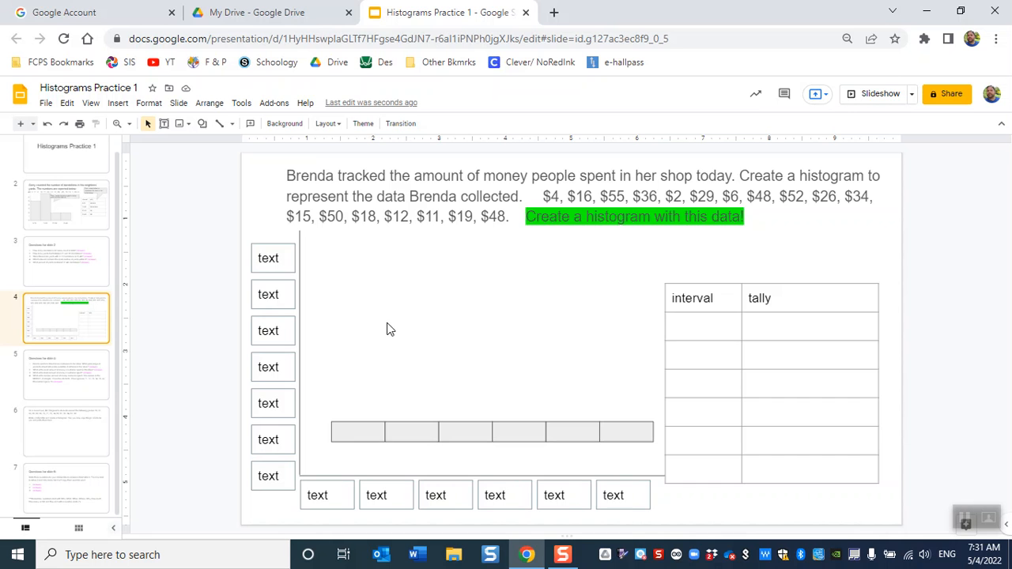
left_click(67, 261)
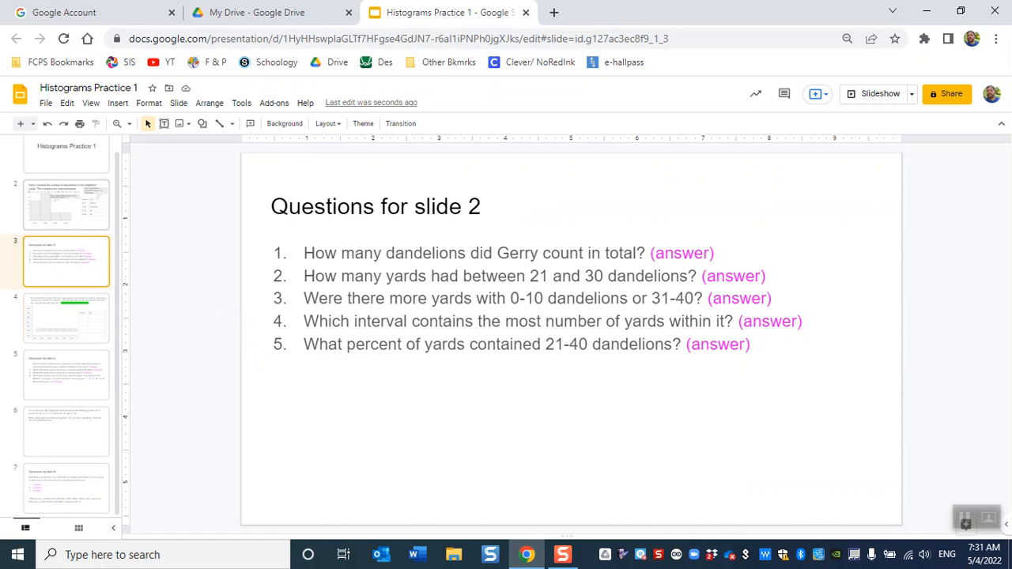
left_click(67, 204)
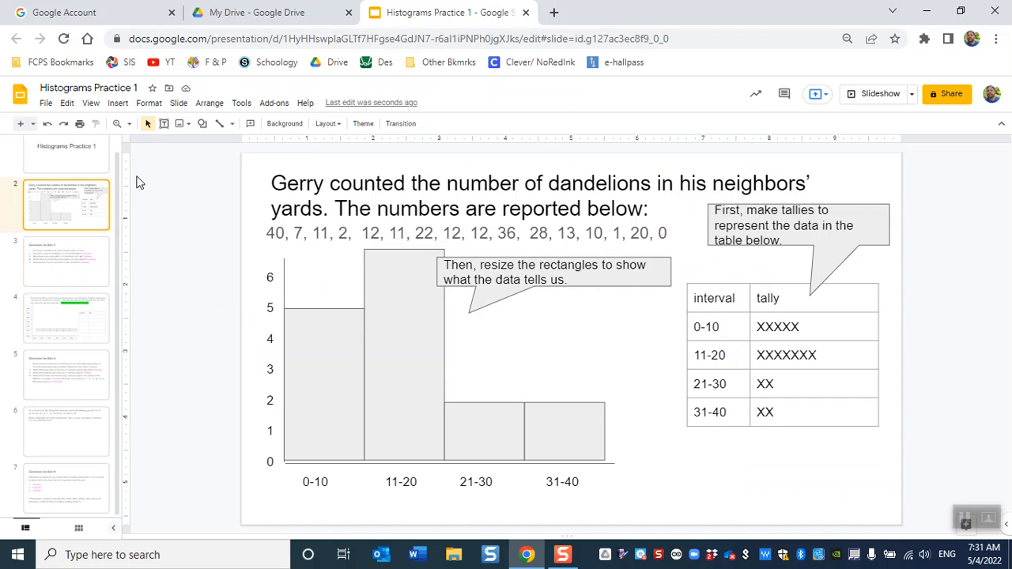
left_click(66, 161)
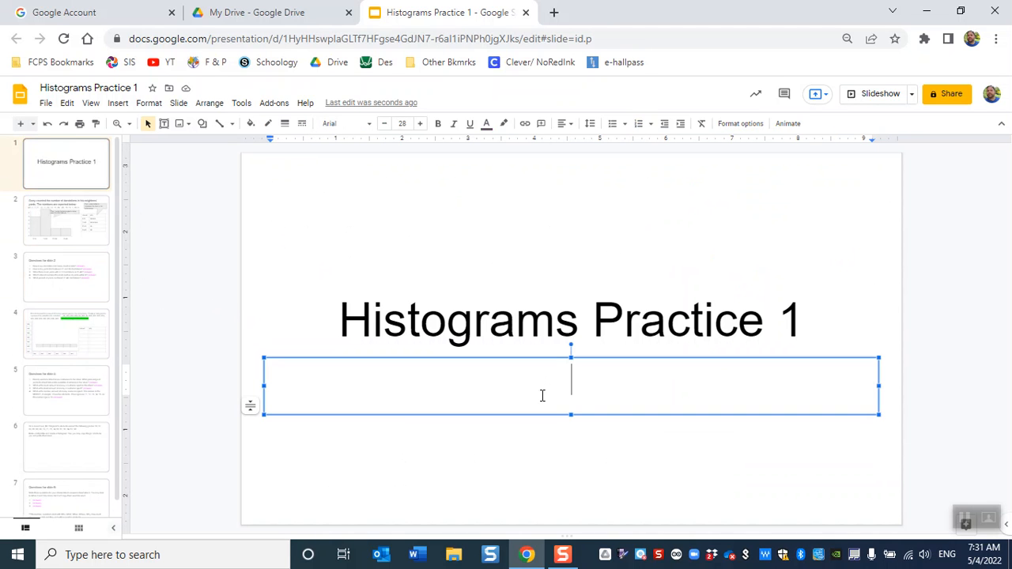
type("29 Points")
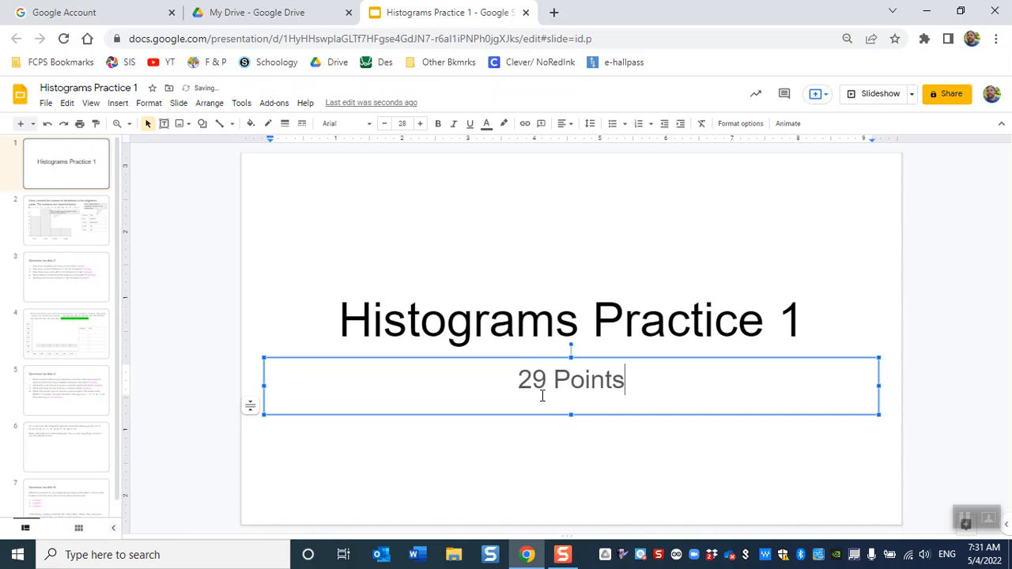